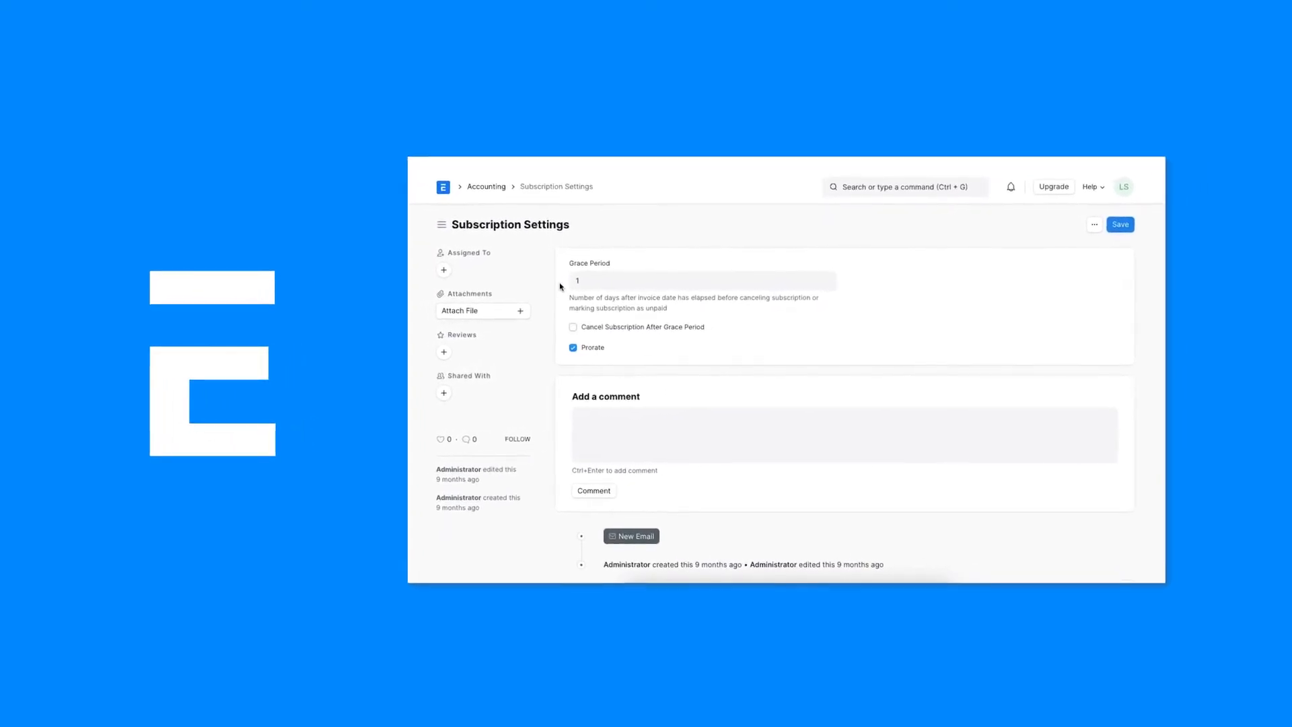
Reach Subscription Settings from the Accounting workspace's Subscription Management section
click(486, 186)
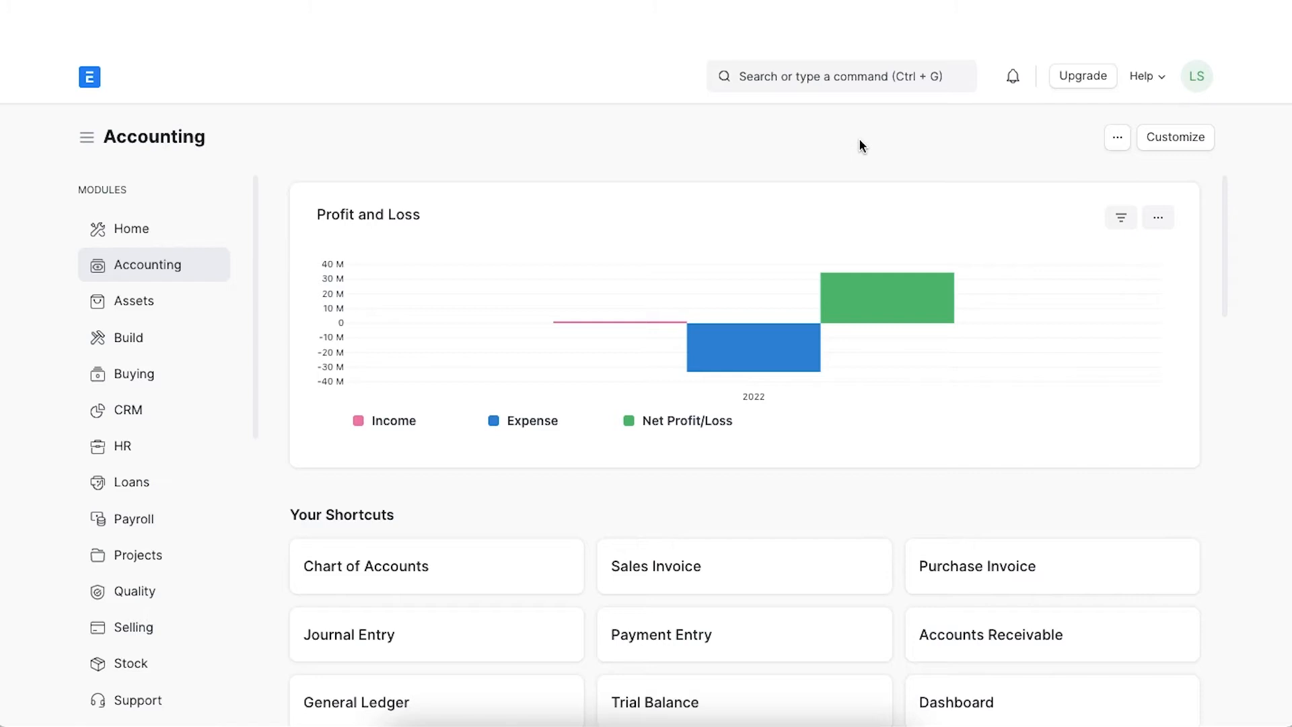
scroll(down, 3)
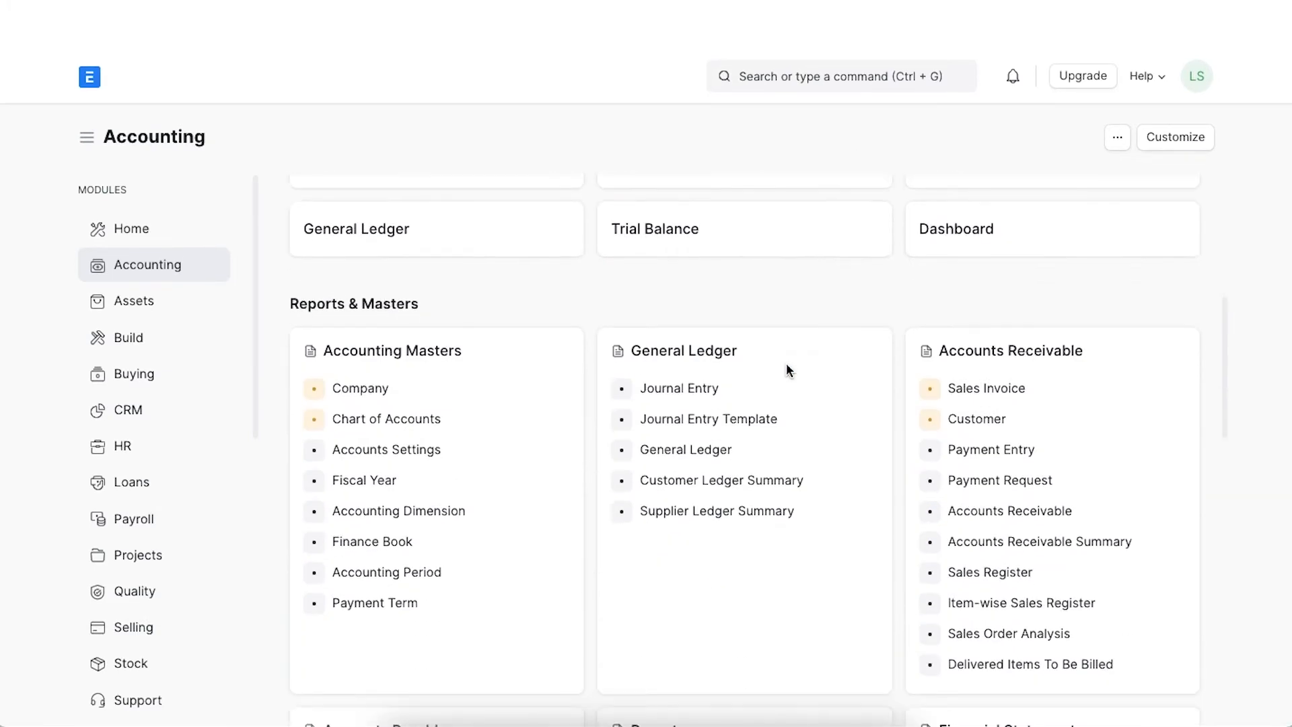
scroll(down, 3)
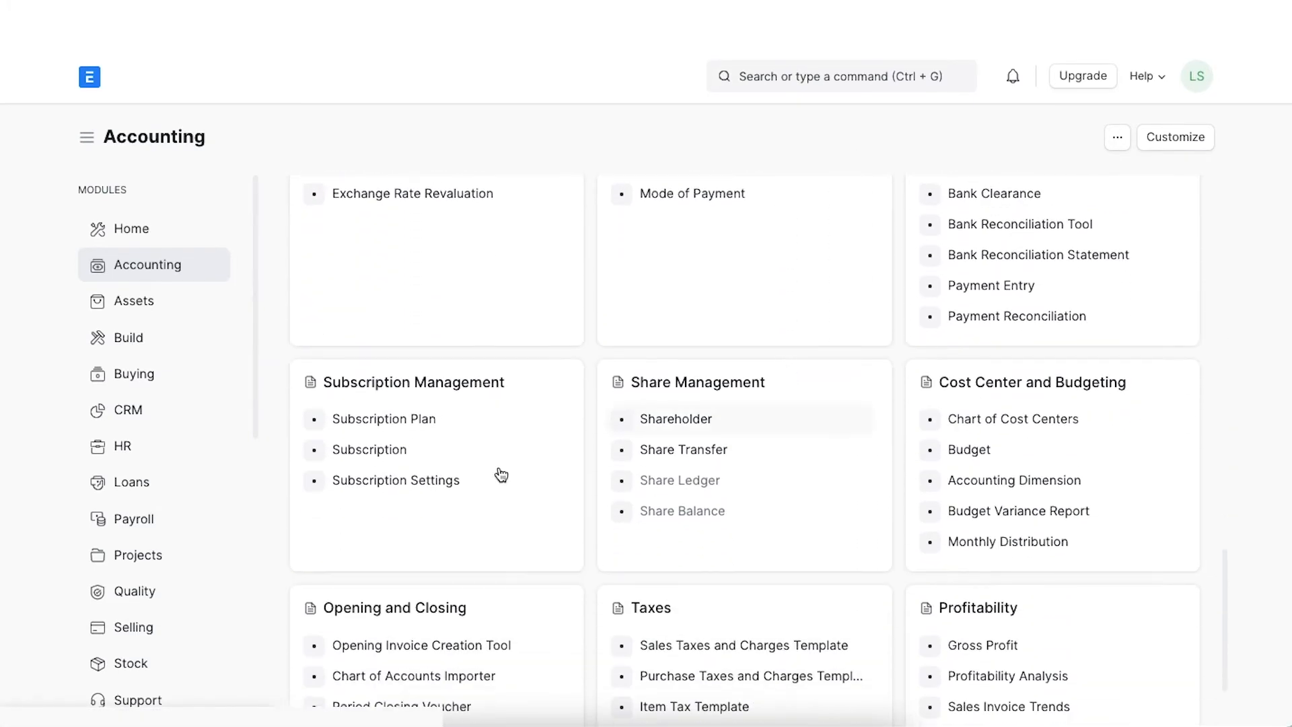
click(395, 479)
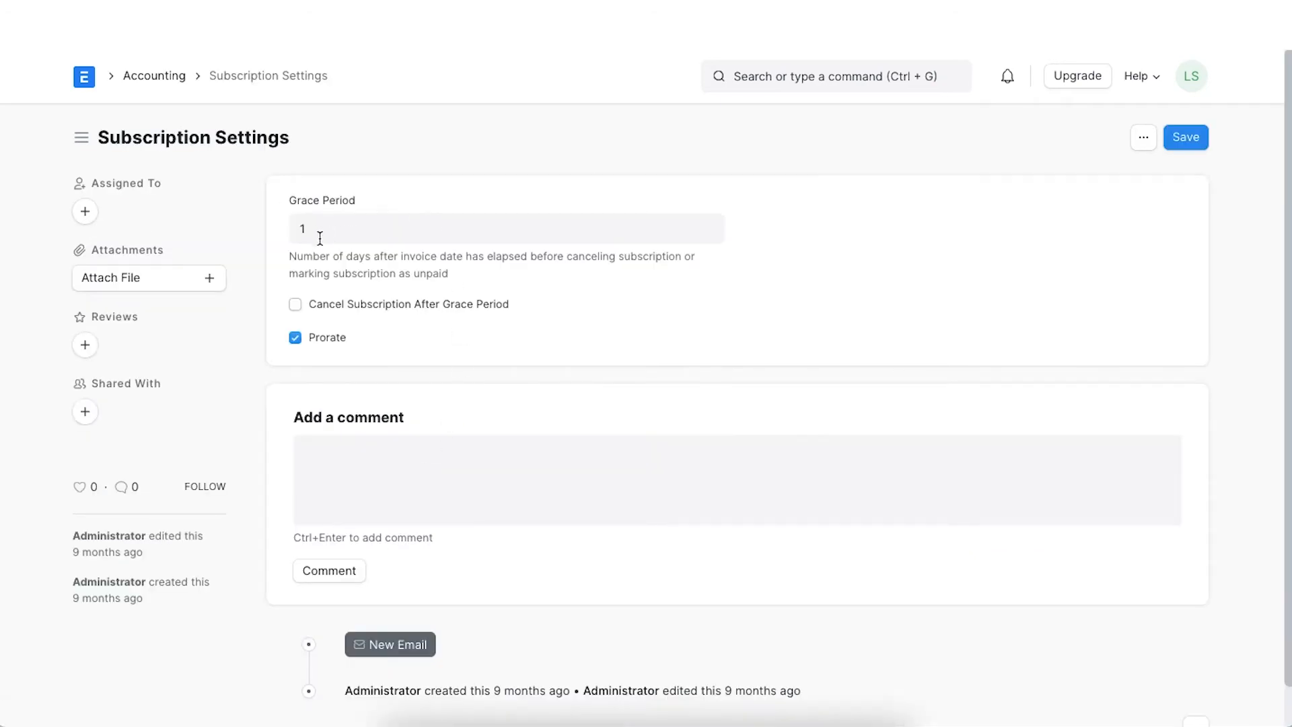
mouse_move(274, 238)
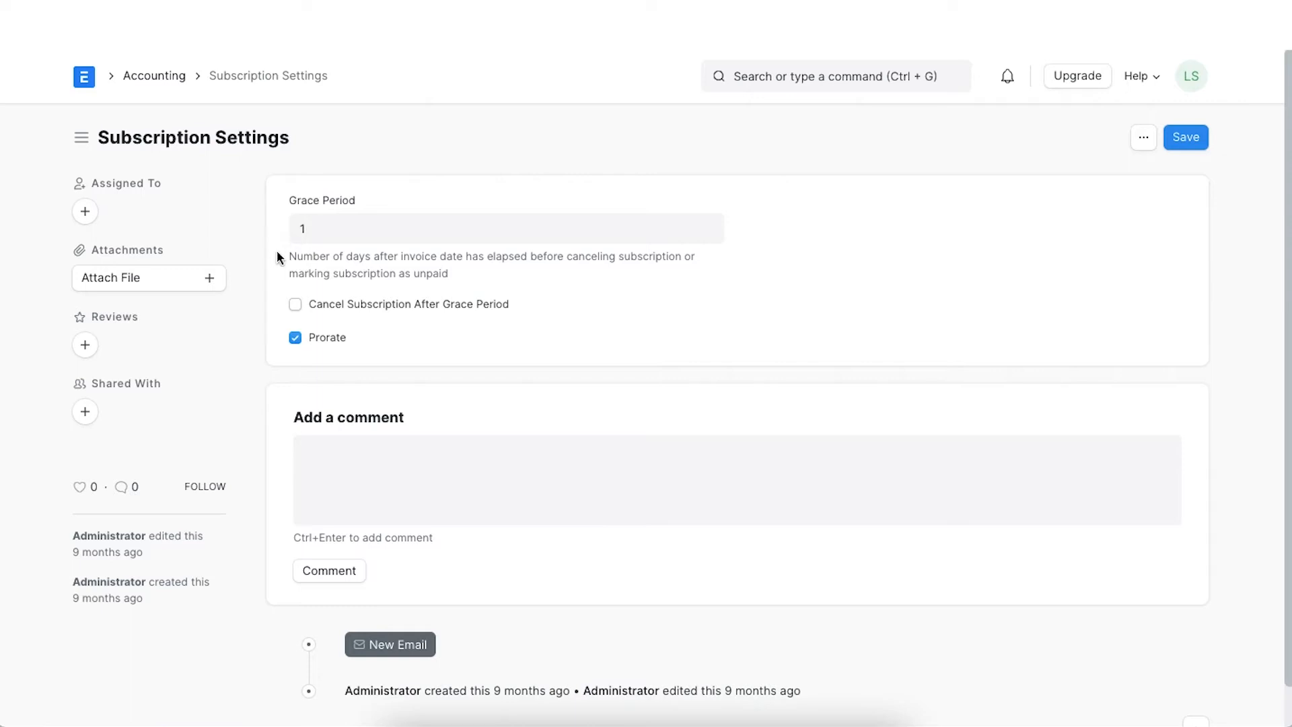
mouse_move(294, 323)
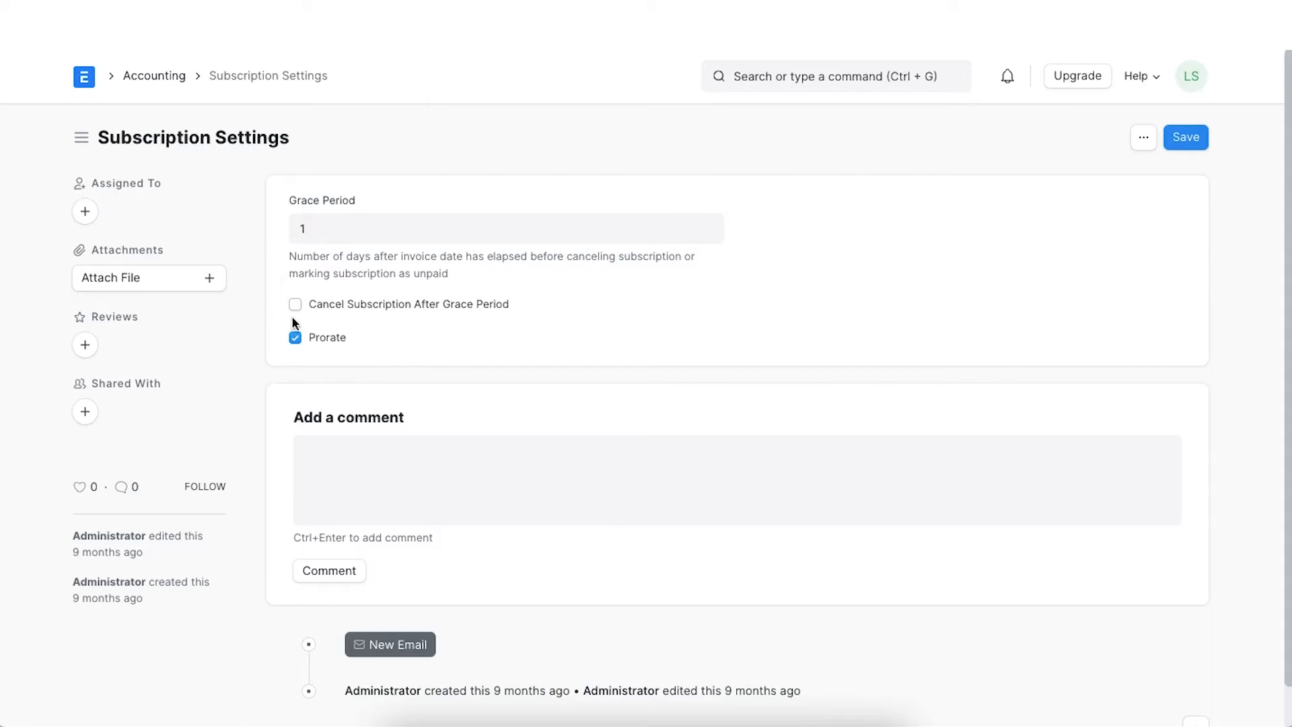
mouse_move(295, 315)
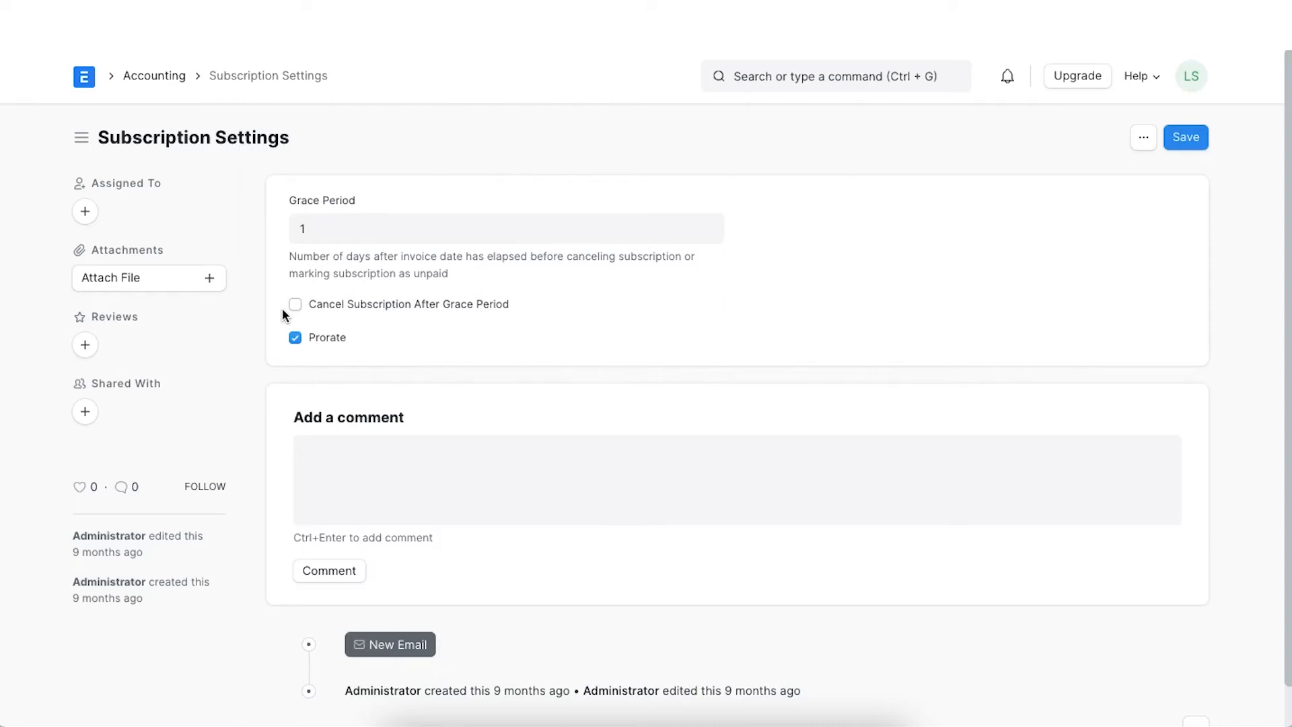
mouse_move(726, 323)
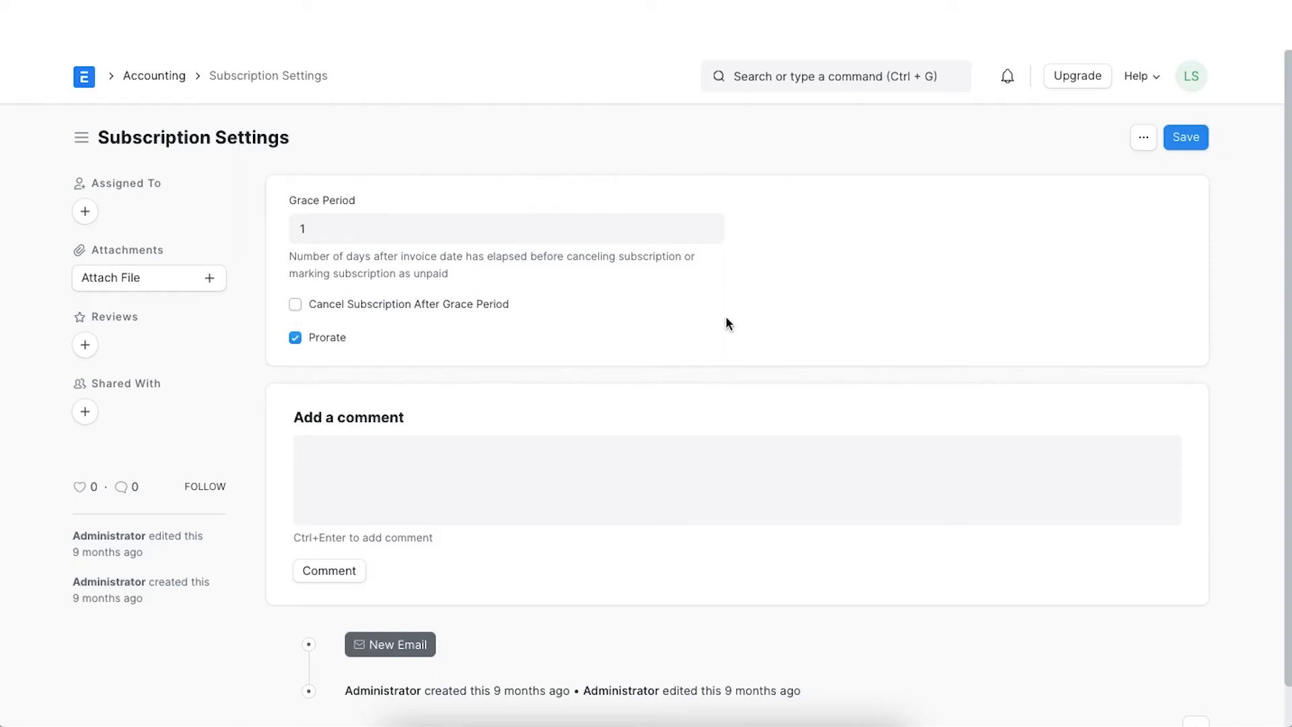
Return to the Accounting workspace via the breadcrumb, leaving settings unchanged
click(153, 75)
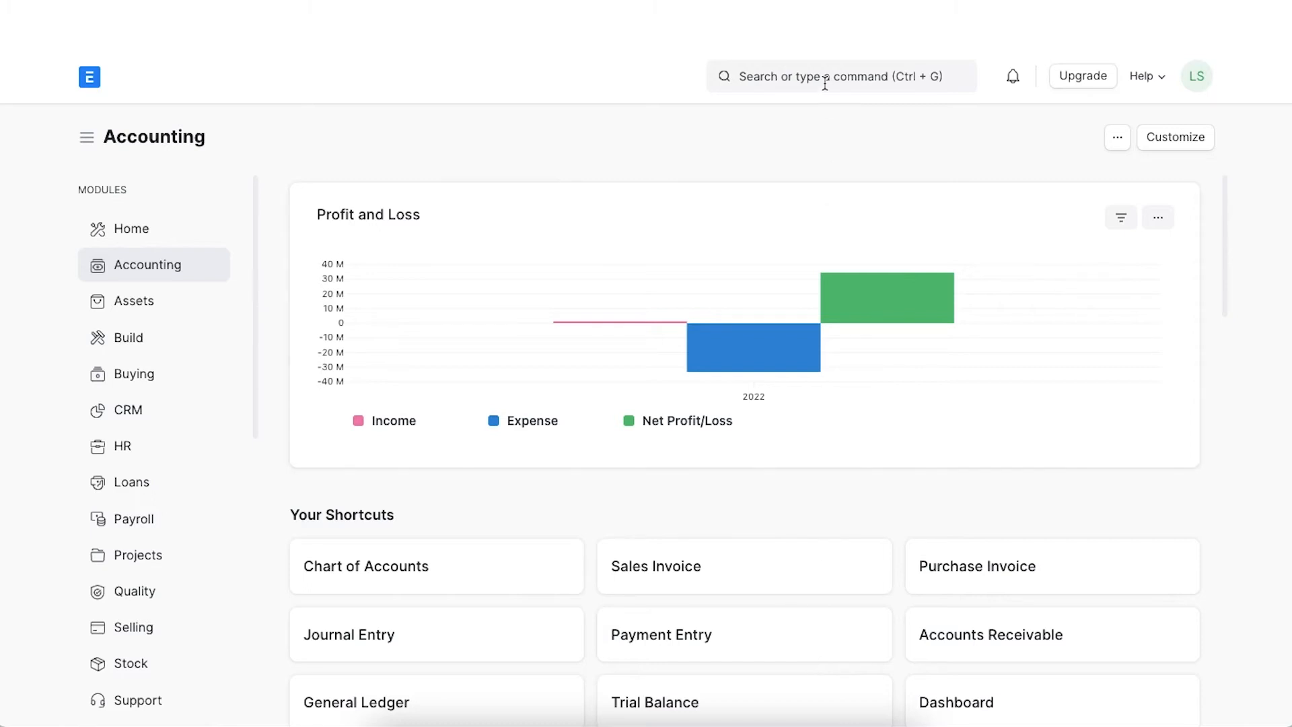
Search 'sub' in the awesome bar to find subscription pages
click(839, 76)
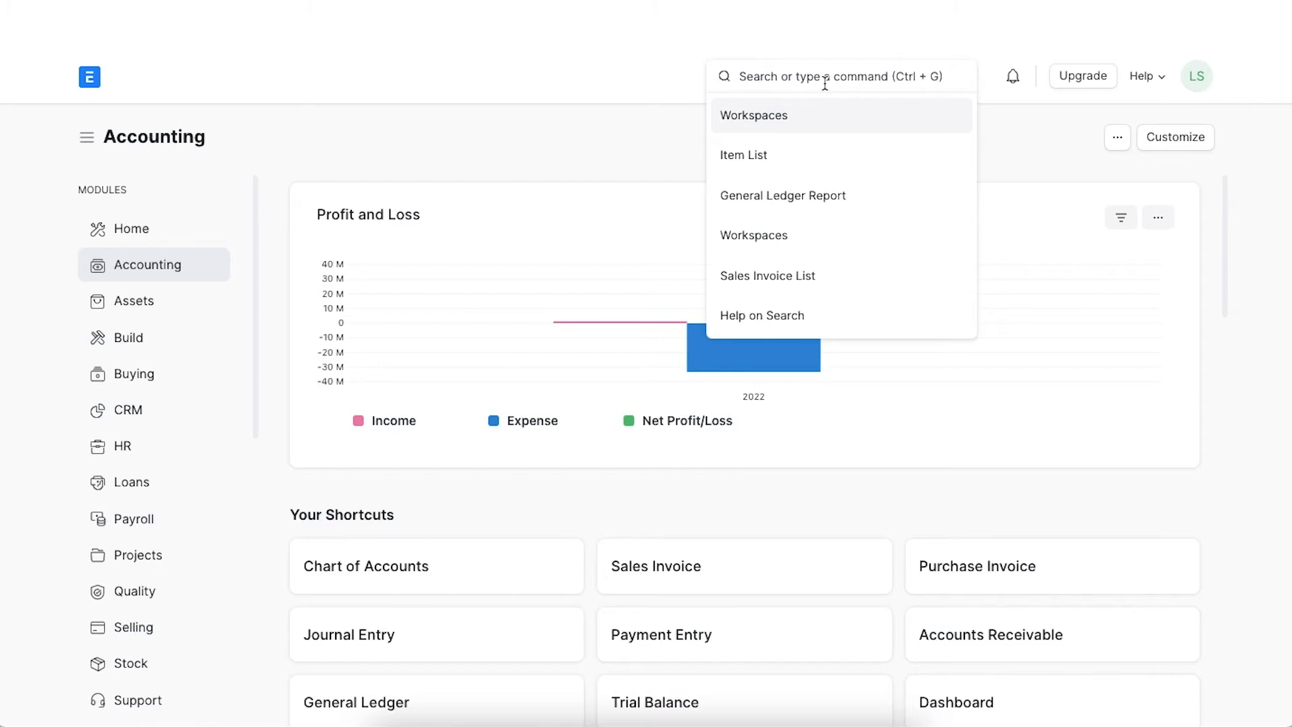
text(sub)
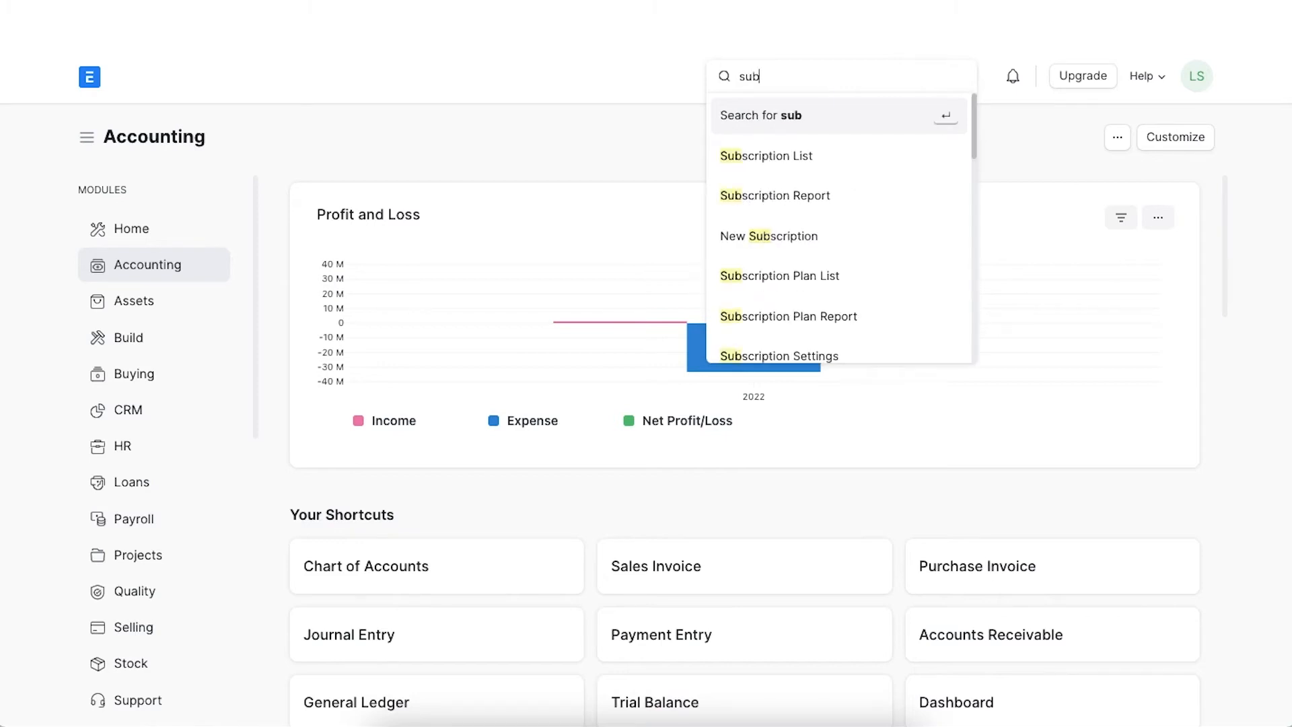
mouse_move(856, 195)
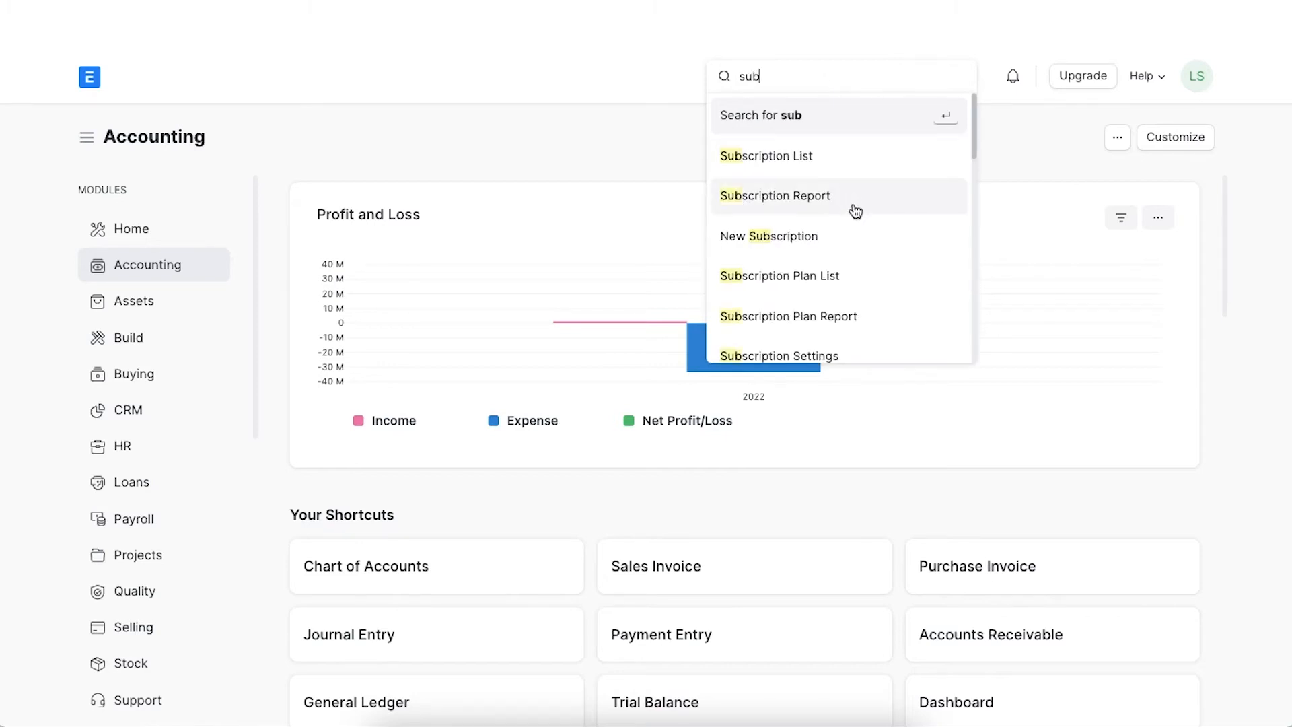
mouse_move(857, 276)
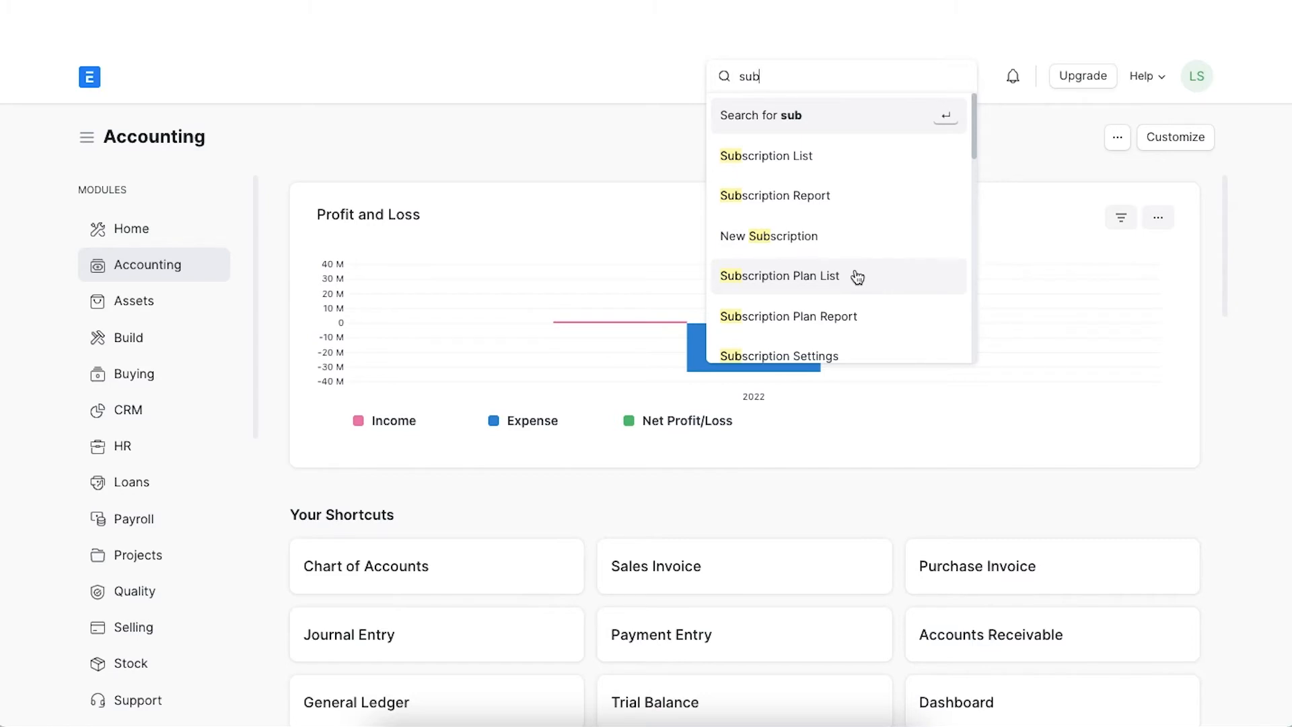
mouse_move(839, 278)
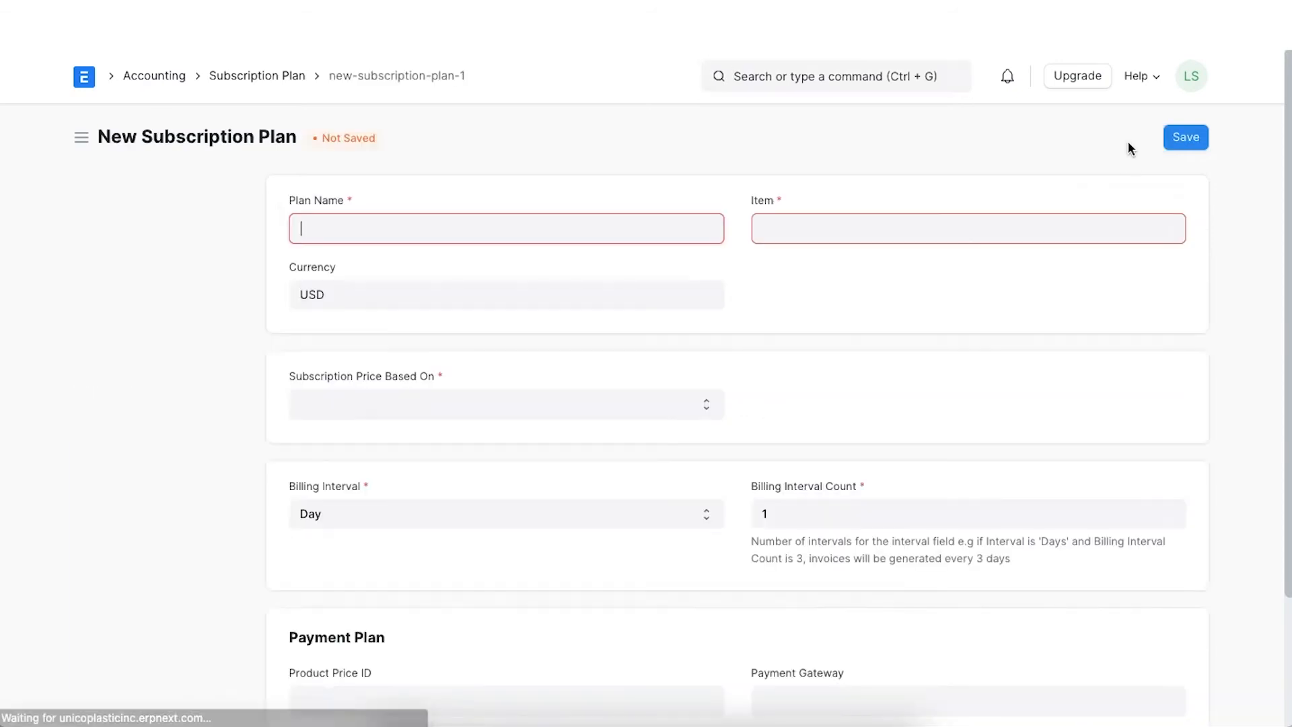
Name the plan Office Rent Plan, set its item, and base the price on Fixed Rate
text(Office Rent Plan)
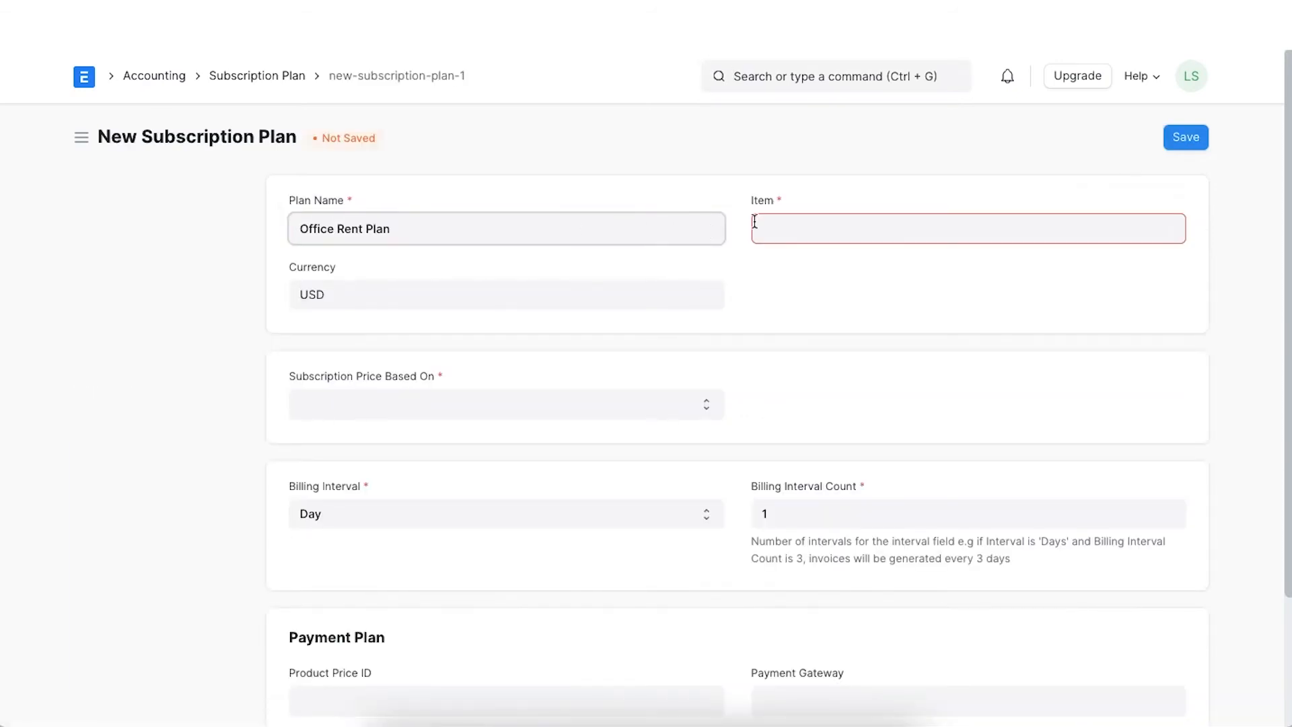
text(re)
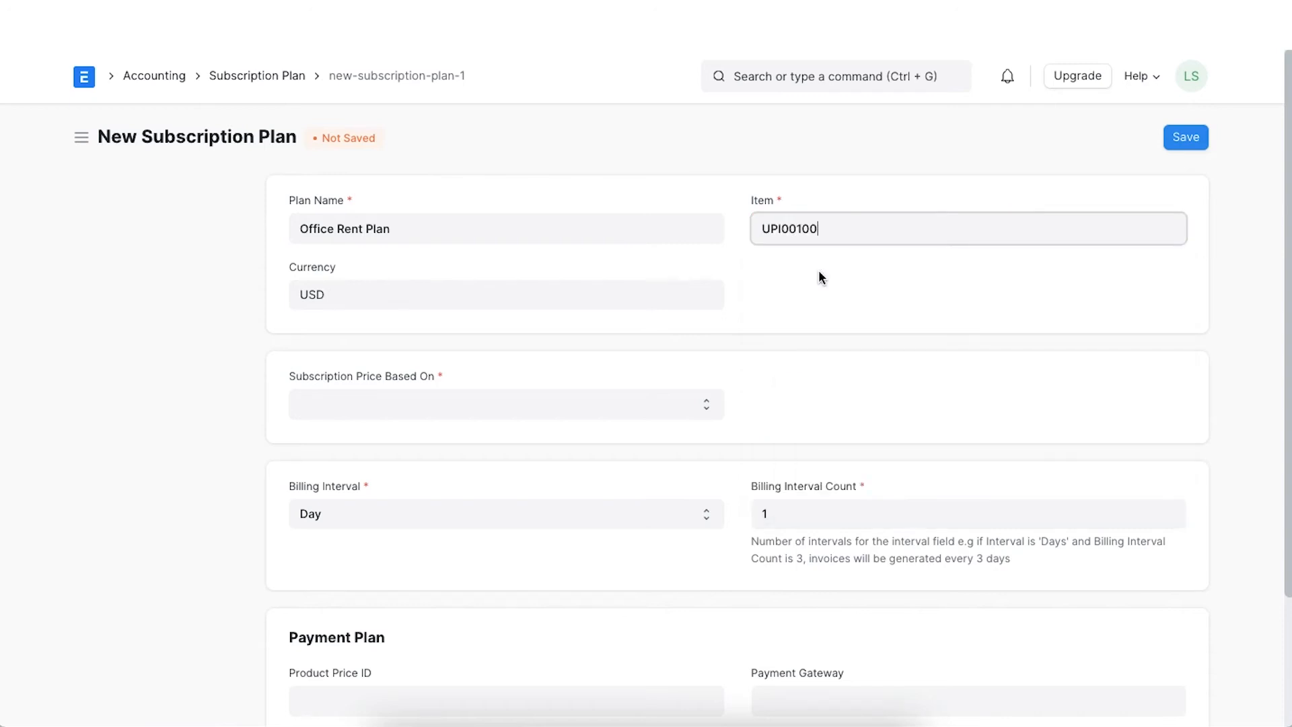
scroll(down, 3)
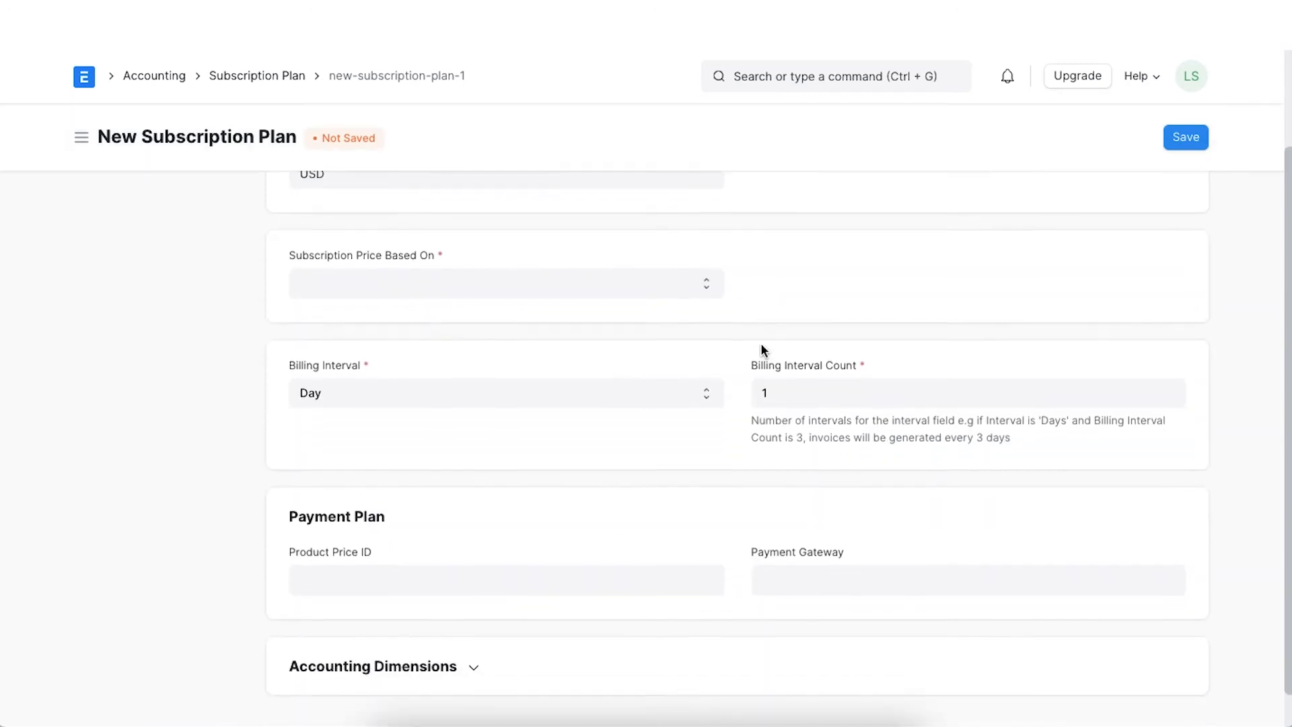
click(505, 282)
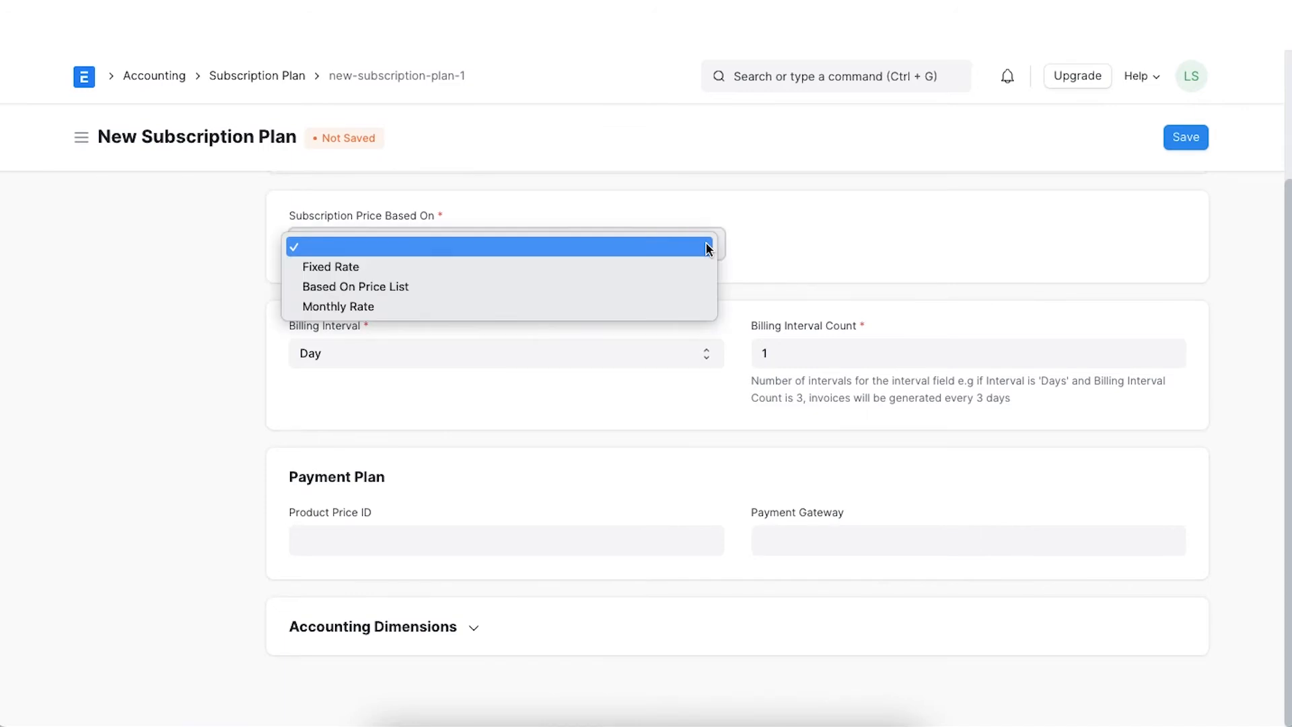
mouse_move(704, 267)
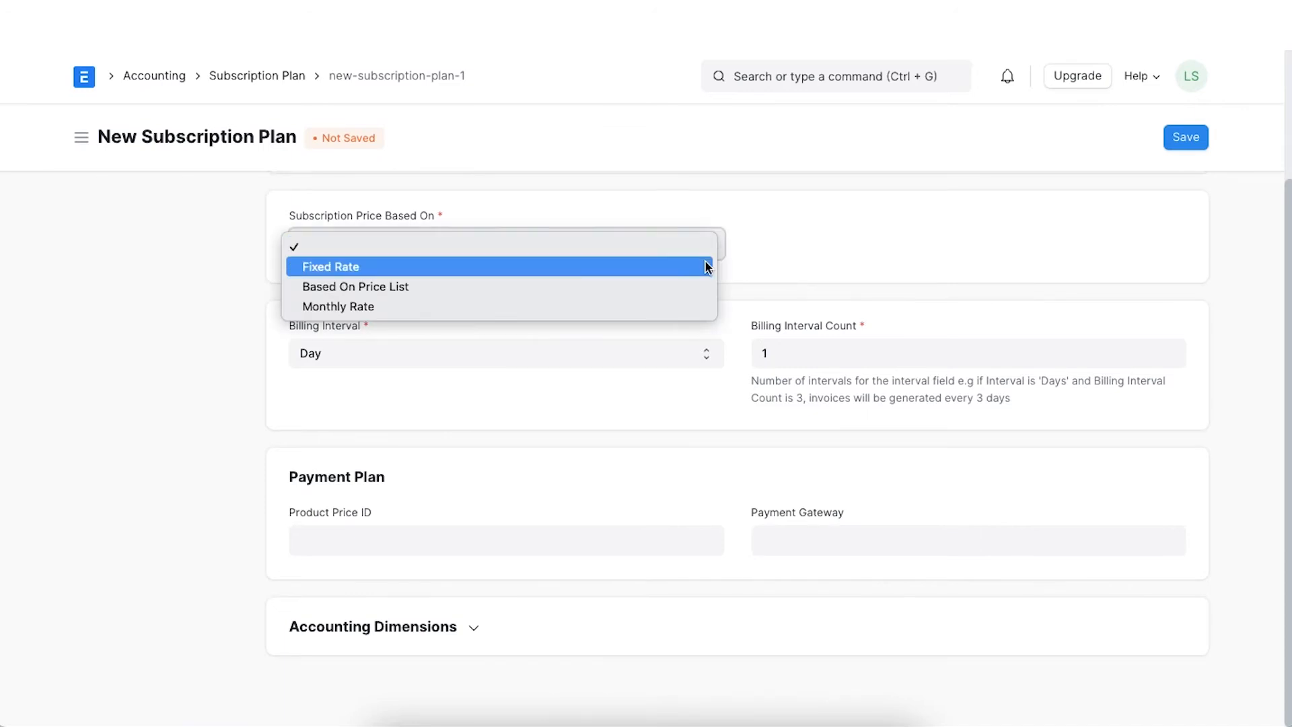
click(330, 267)
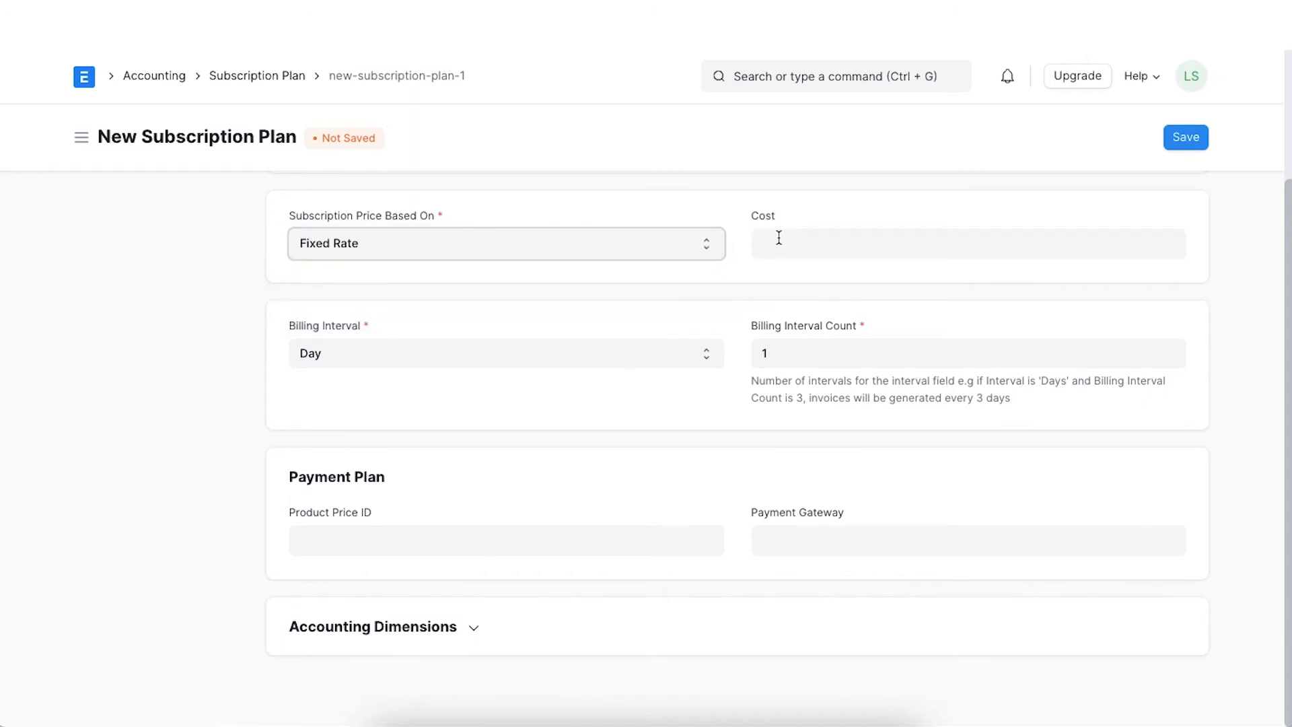
Set cost 1000 billed every Month and save the Office Rent Plan
text(1000)
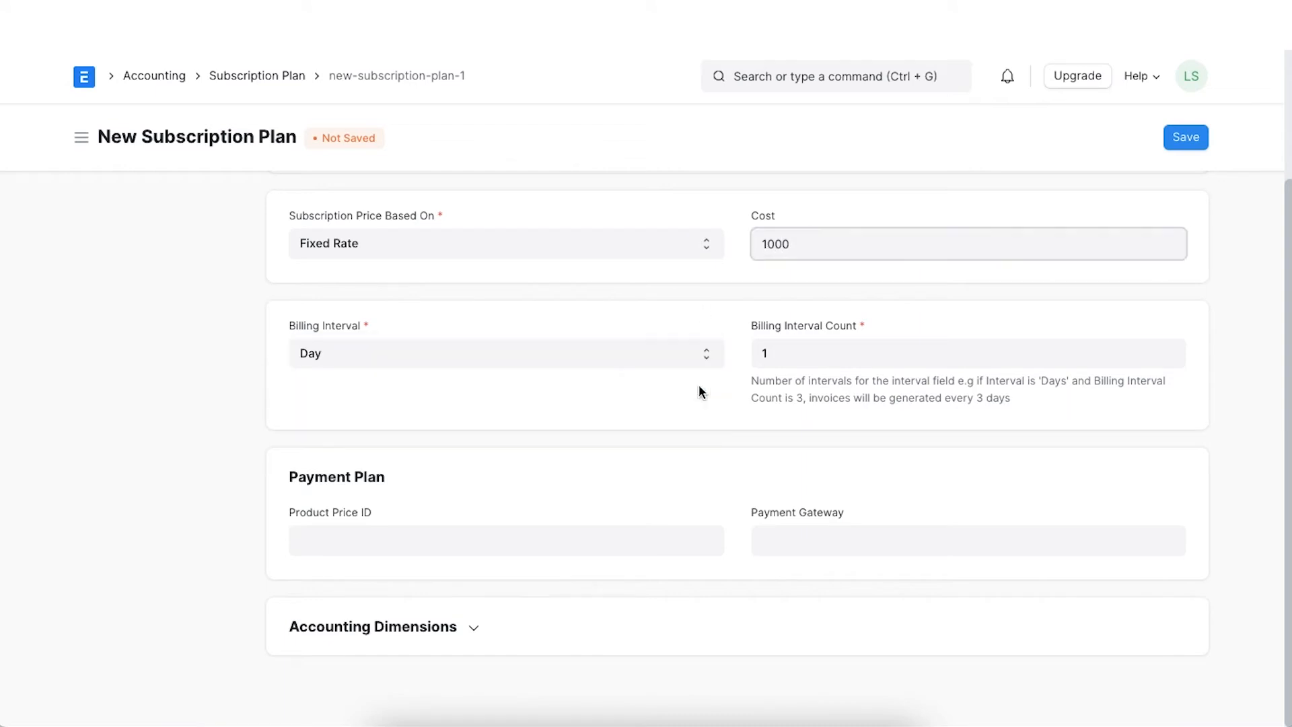
click(504, 354)
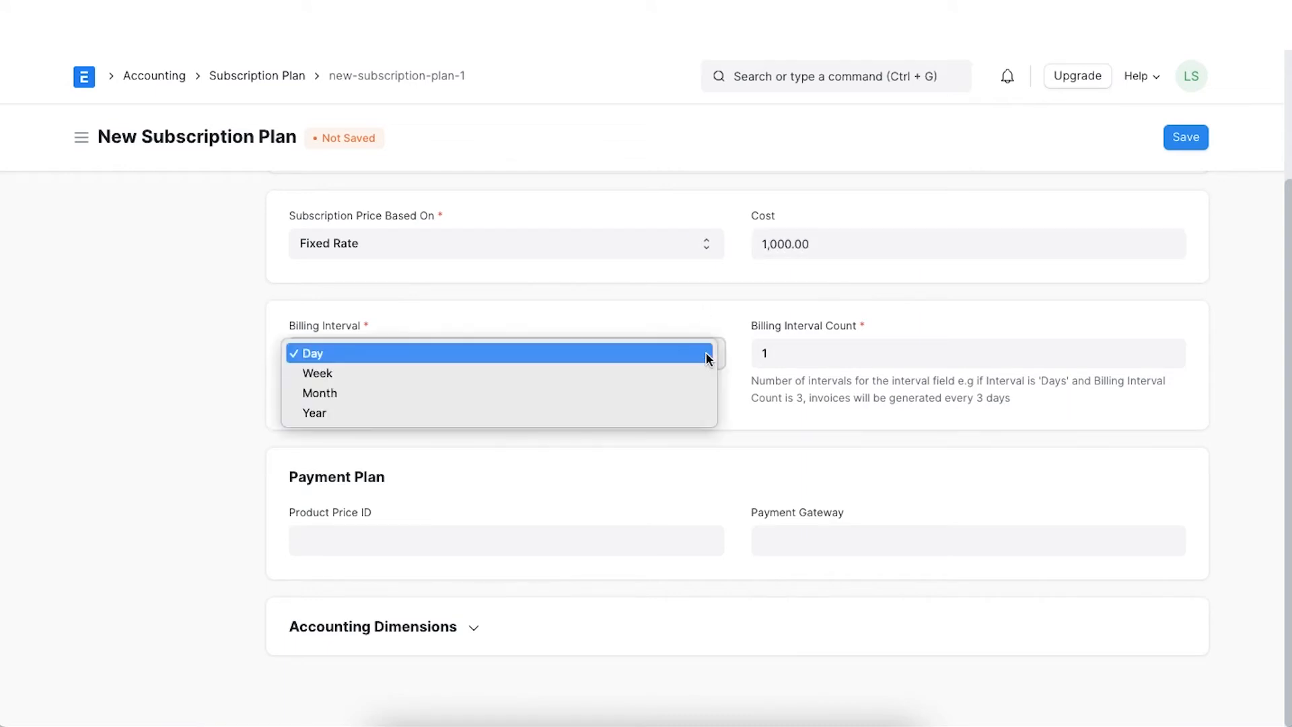
click(319, 391)
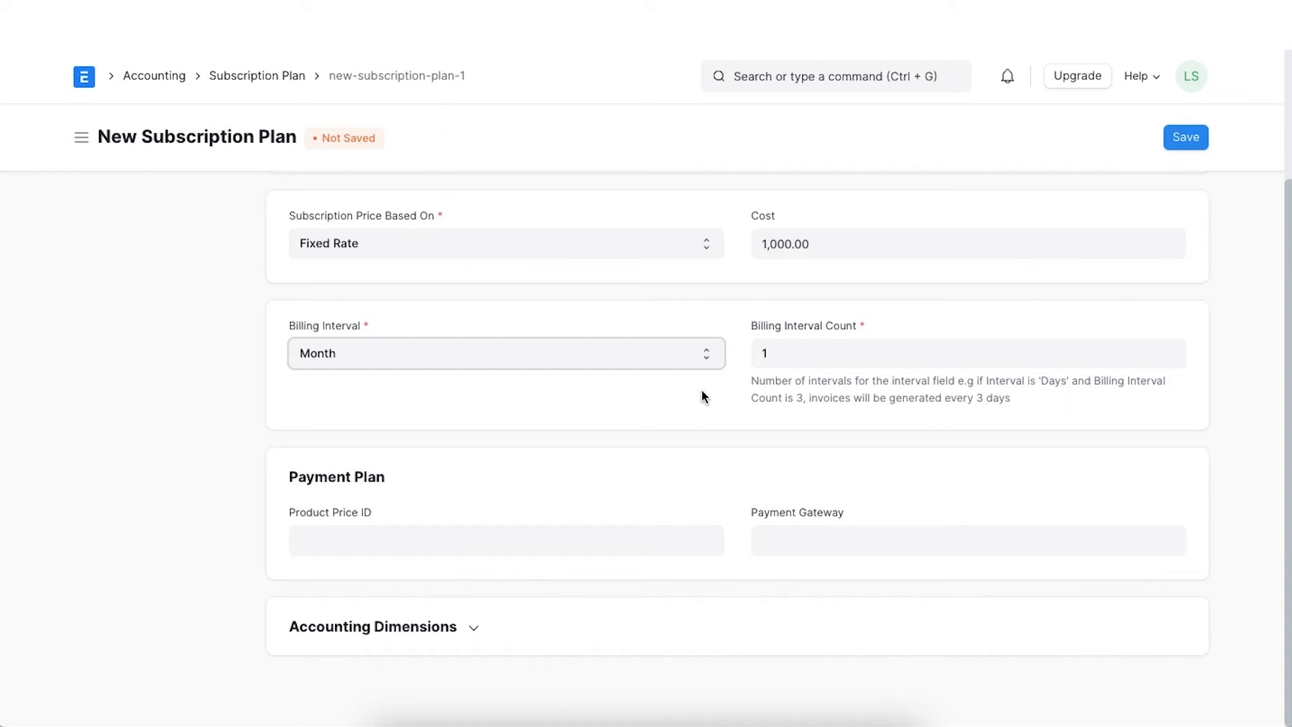
click(1184, 138)
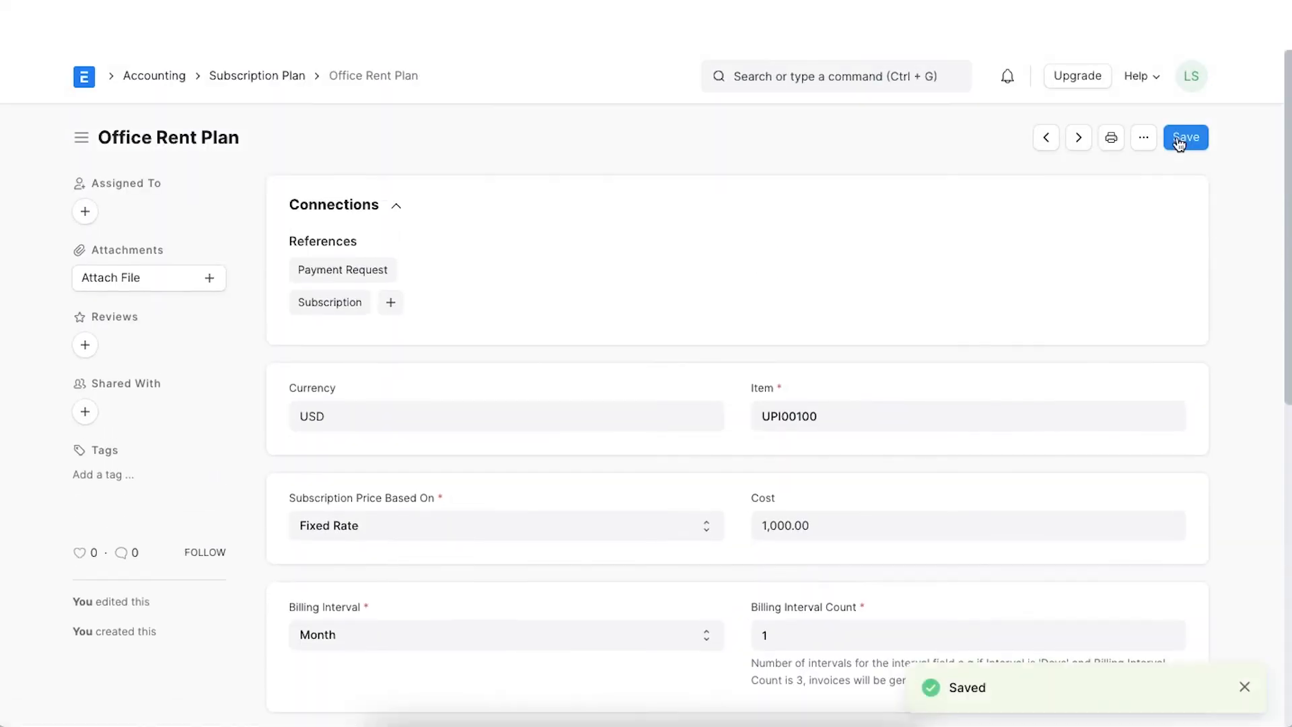
mouse_move(988, 234)
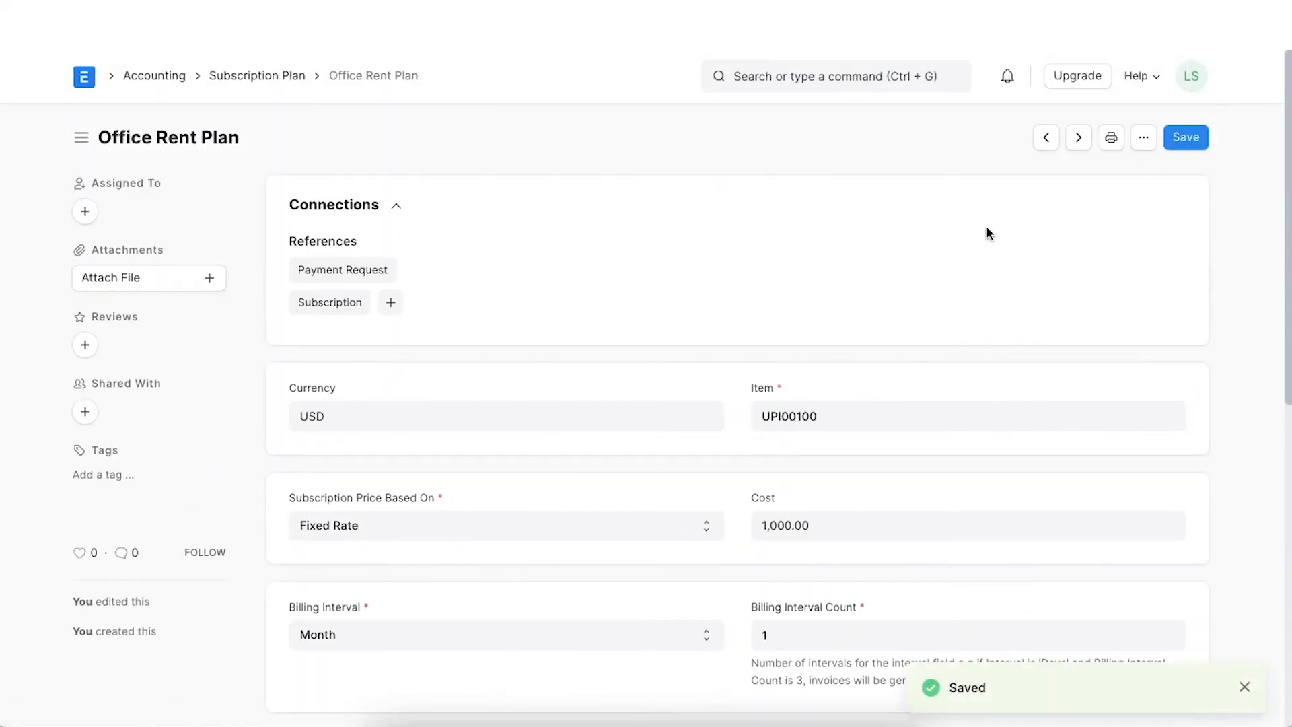
Go Home, search 'subsc' and start a New Subscription form
scroll(down, 3)
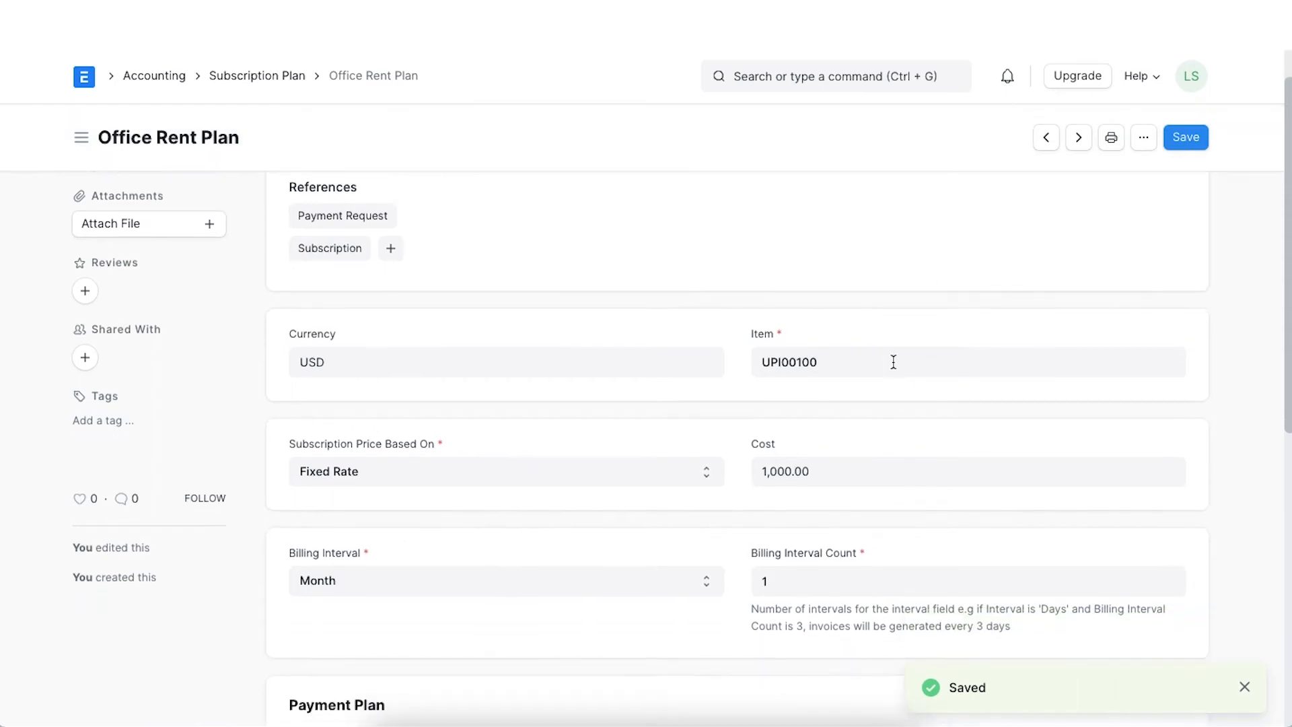
scroll(down, 3)
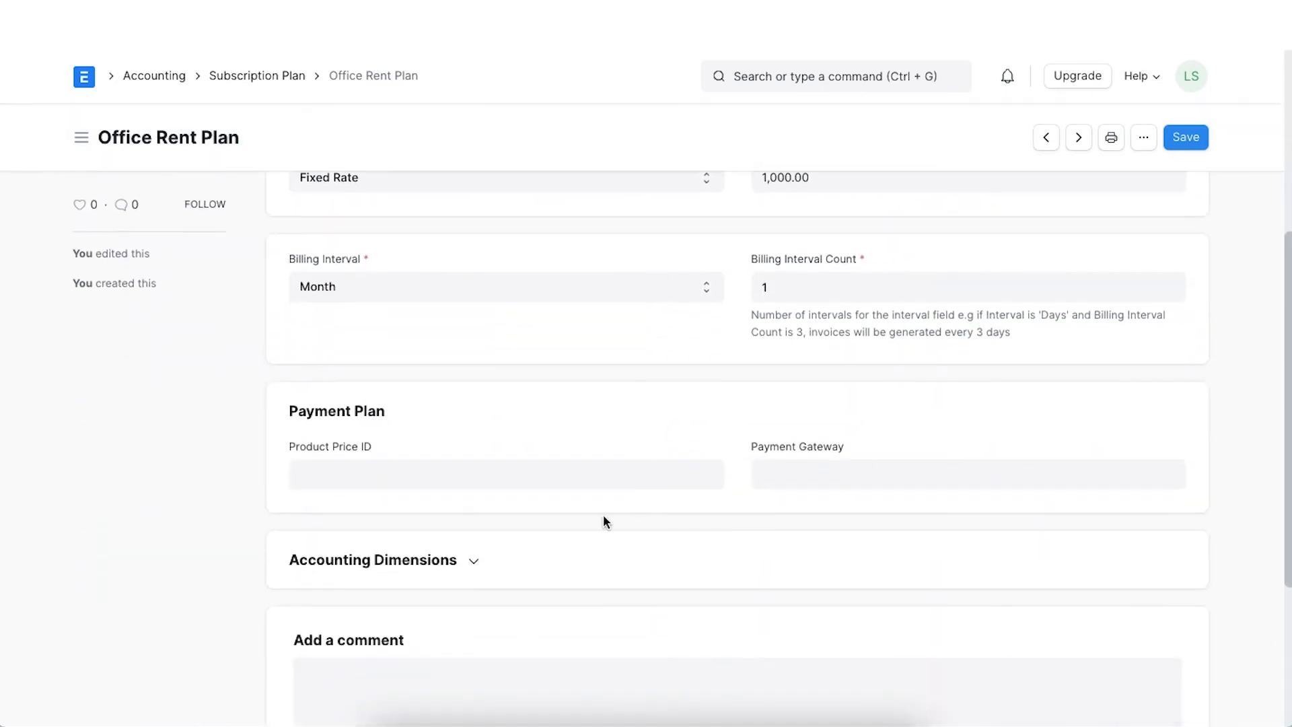
mouse_move(801, 504)
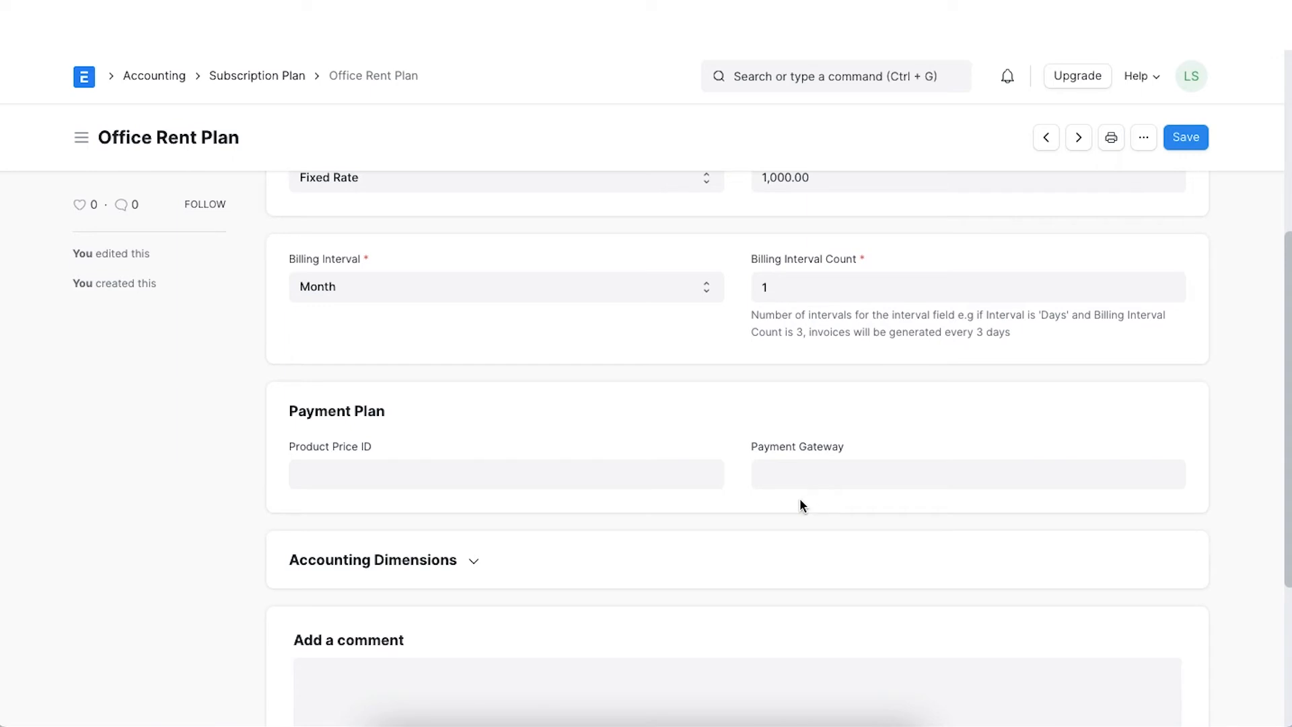
scroll(up, 3)
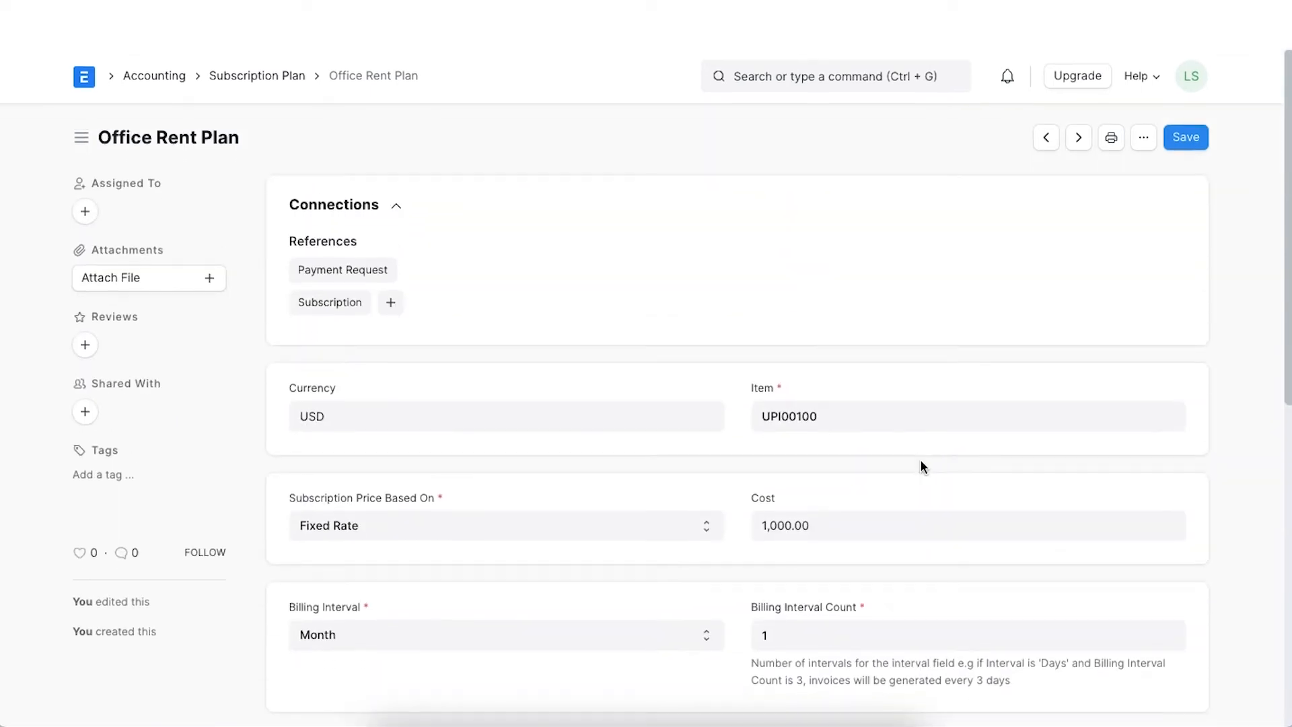
click(84, 75)
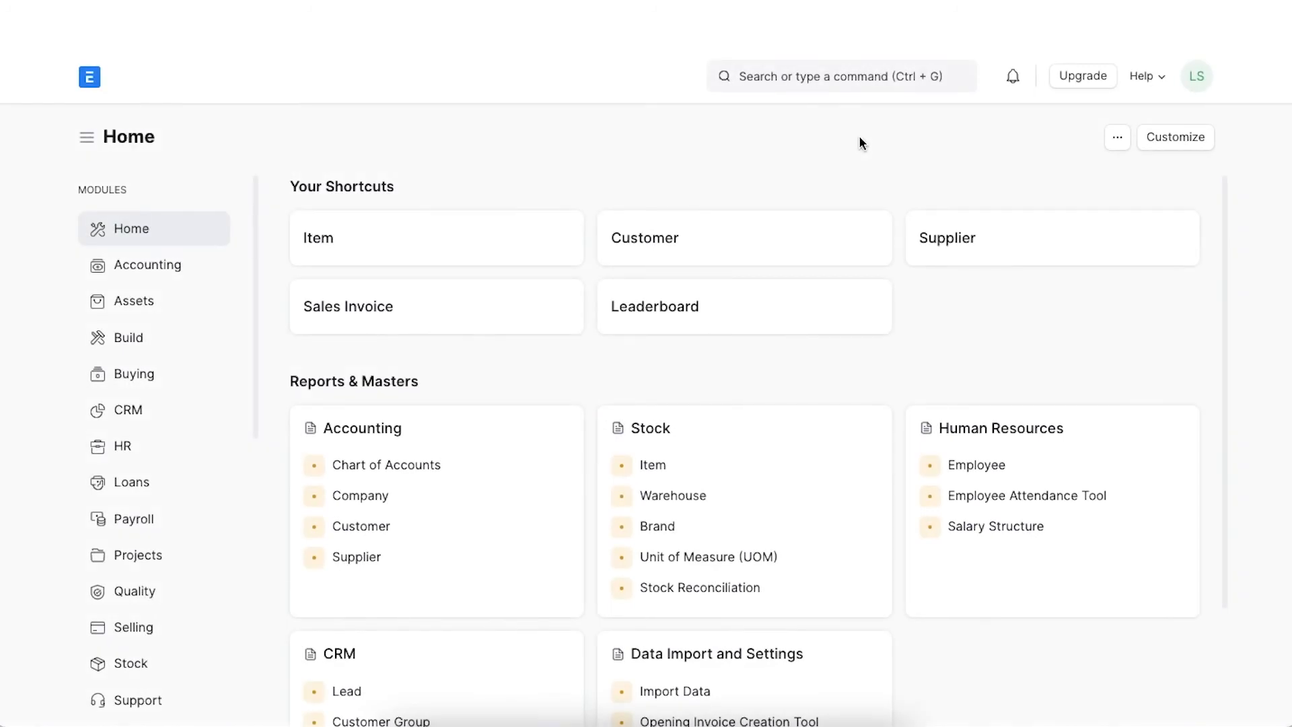
text(s)
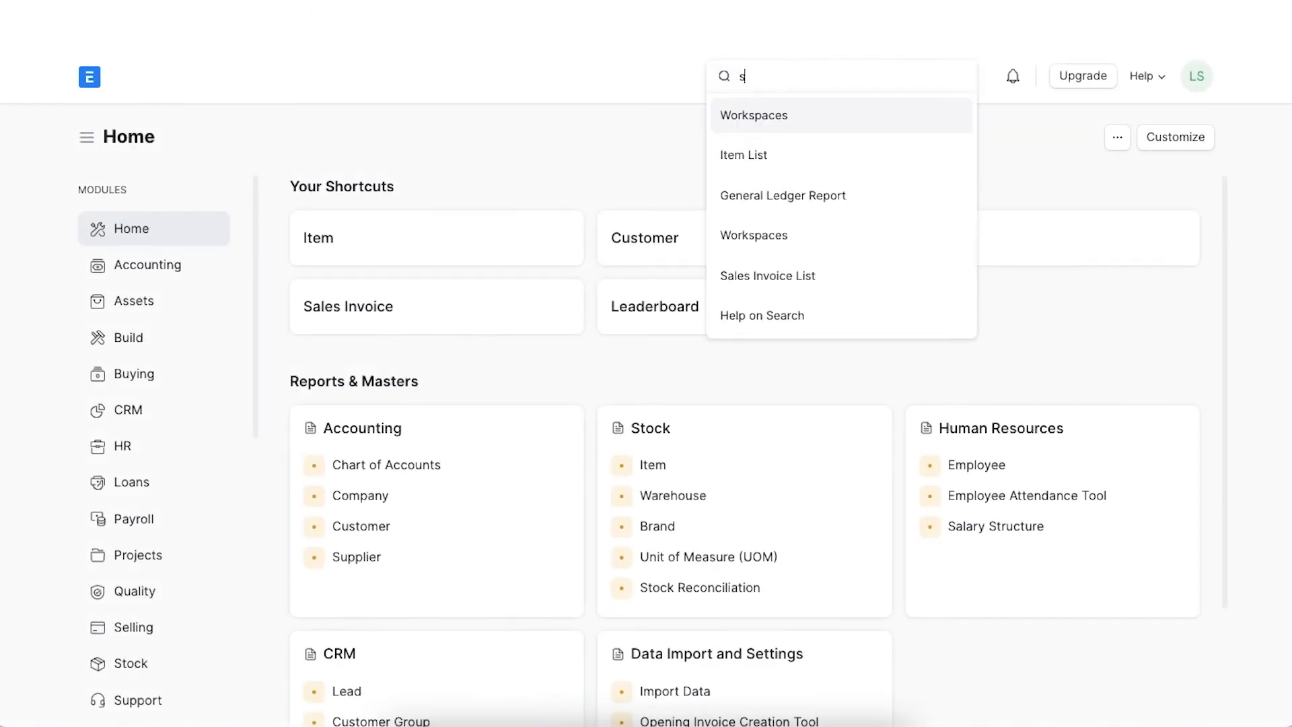
text(ubsd)
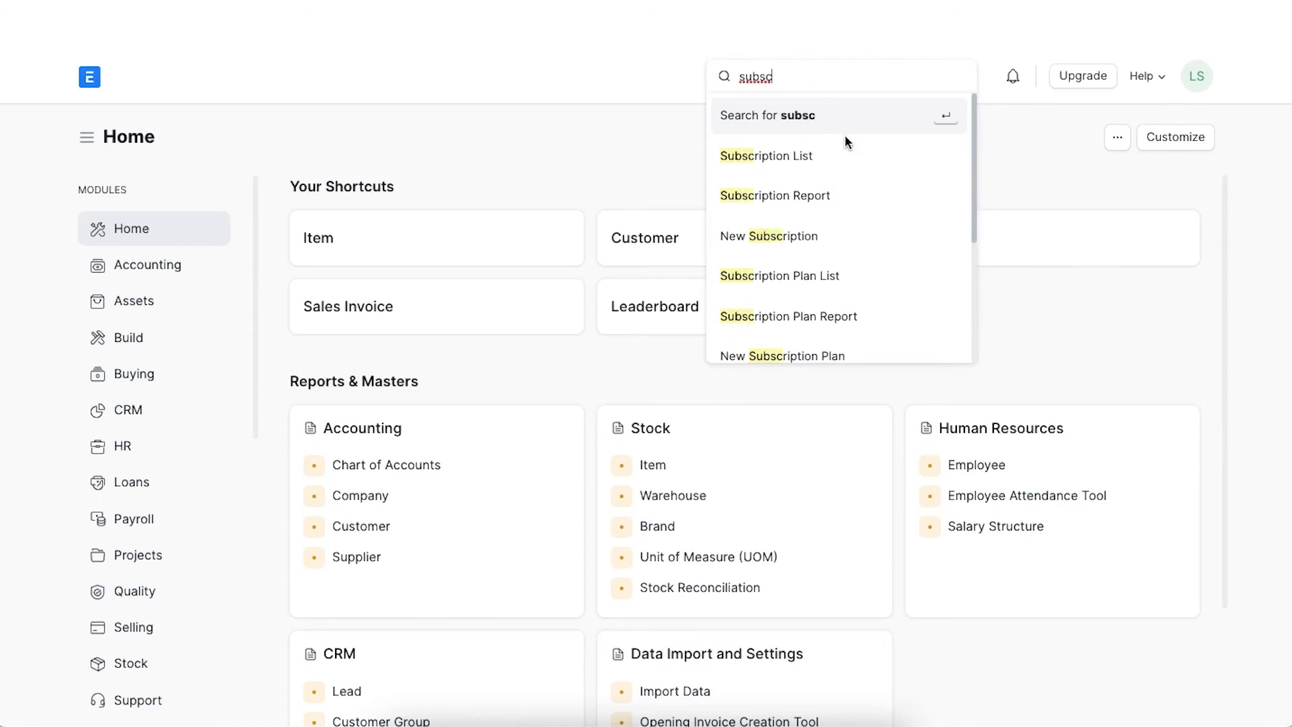
click(768, 236)
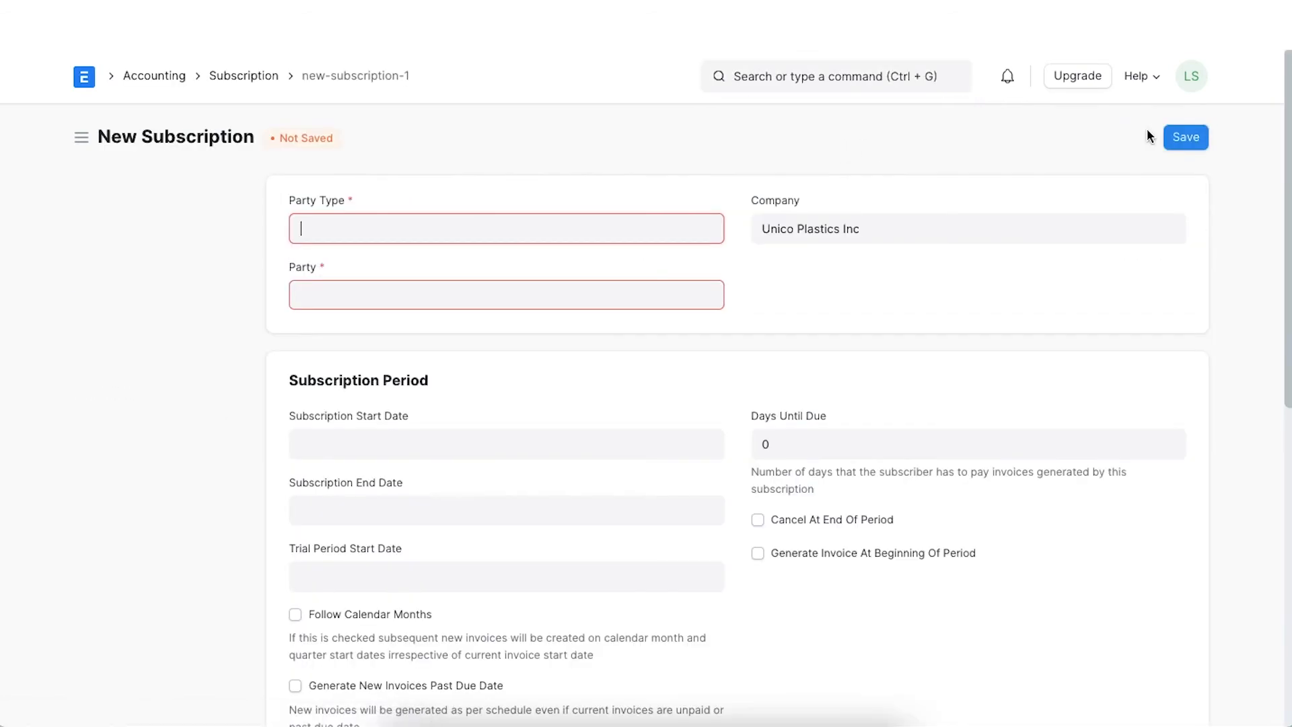
Set Party Type to Customer and Party to Gapco Inc
click(506, 228)
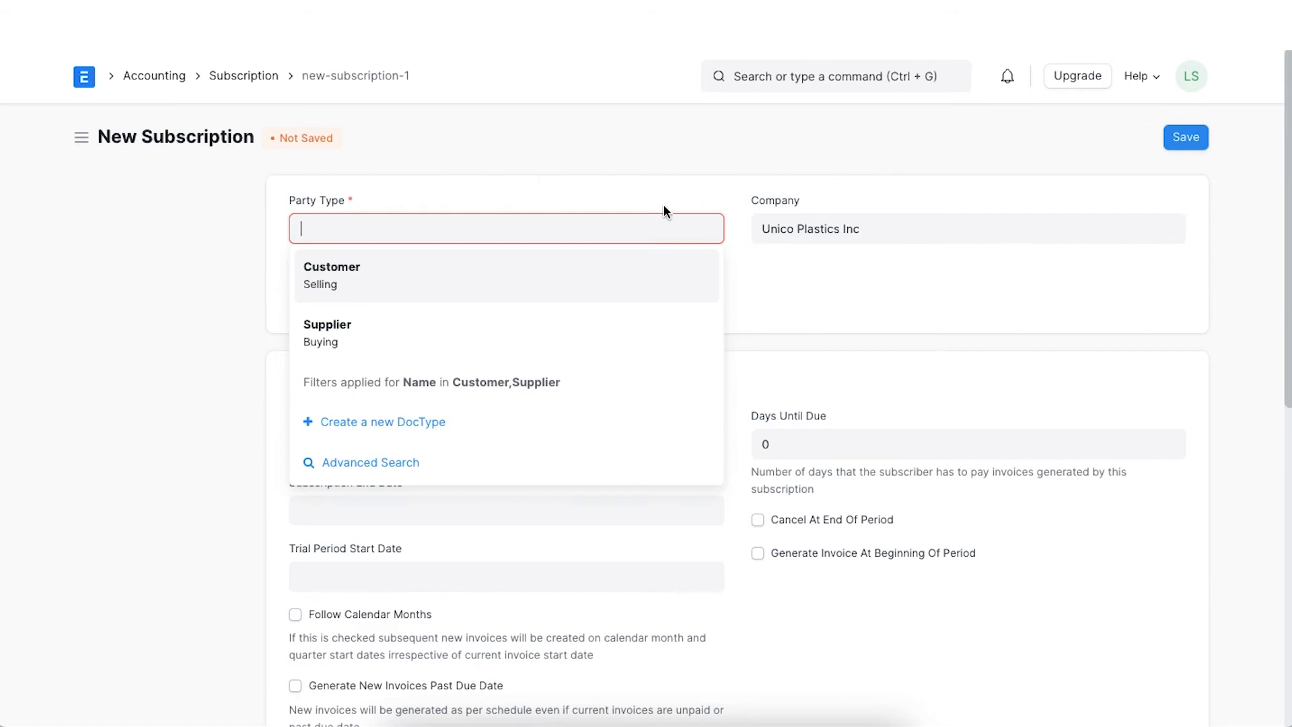
mouse_move(641, 277)
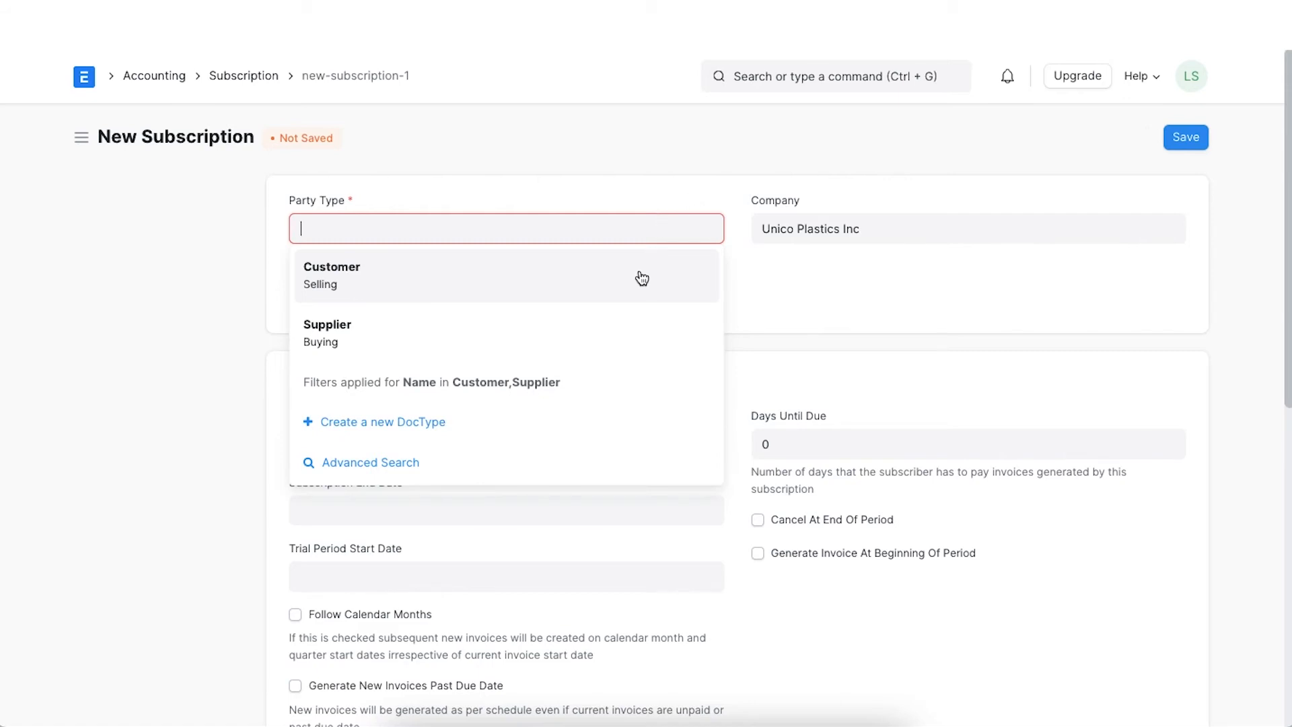
click(332, 275)
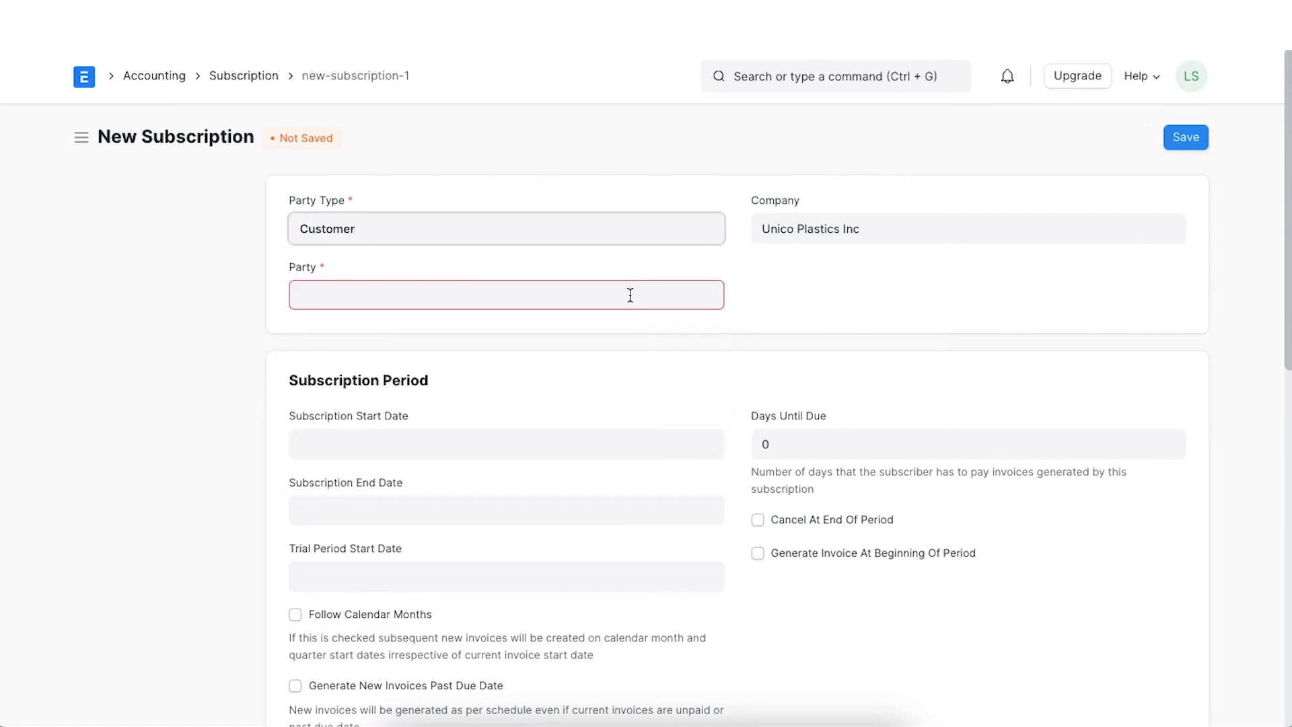
text(gap)
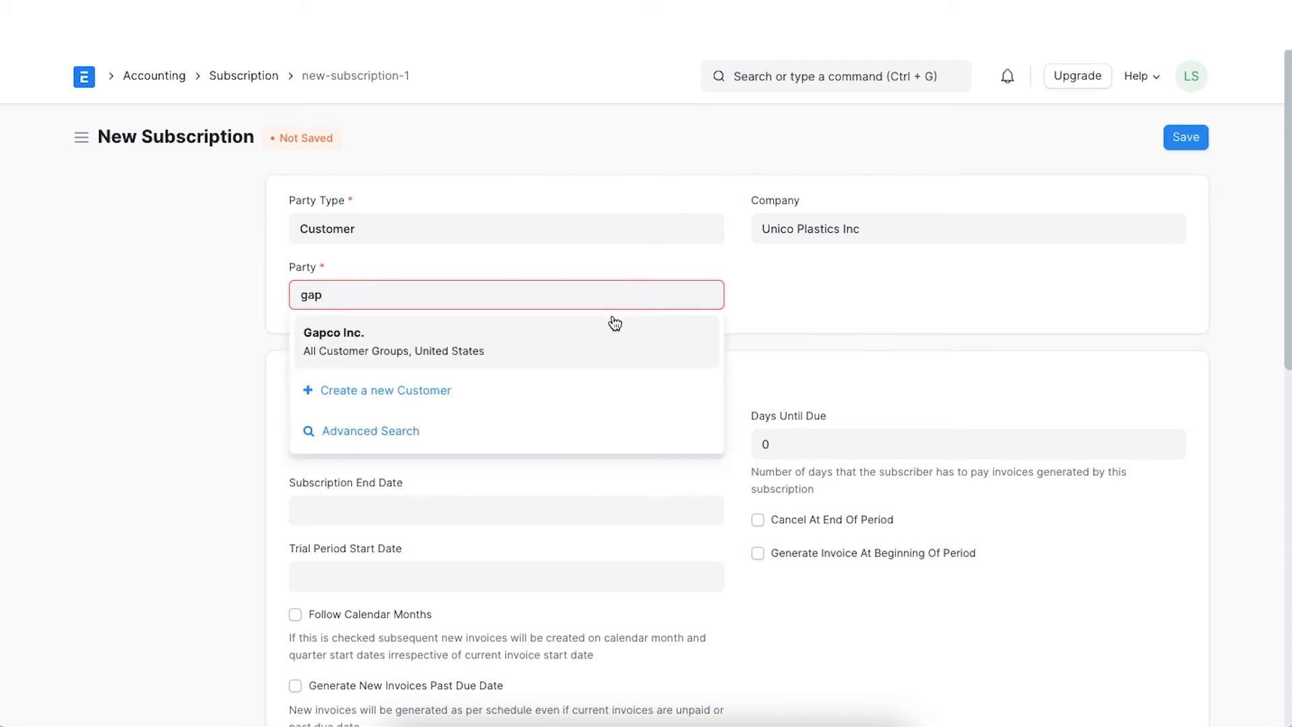
click(332, 341)
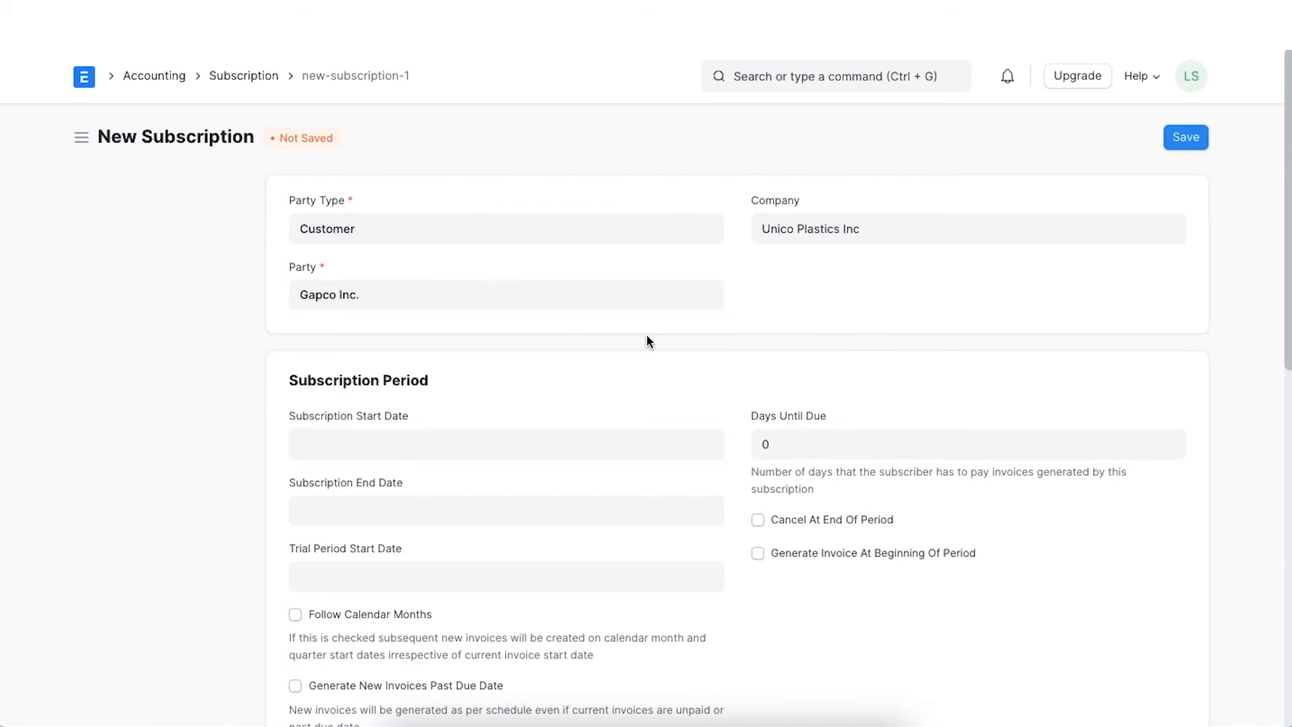
Set Subscription Start Date 01-01-2022 and End Date 12-31-2022, trial start left blank
click(506, 443)
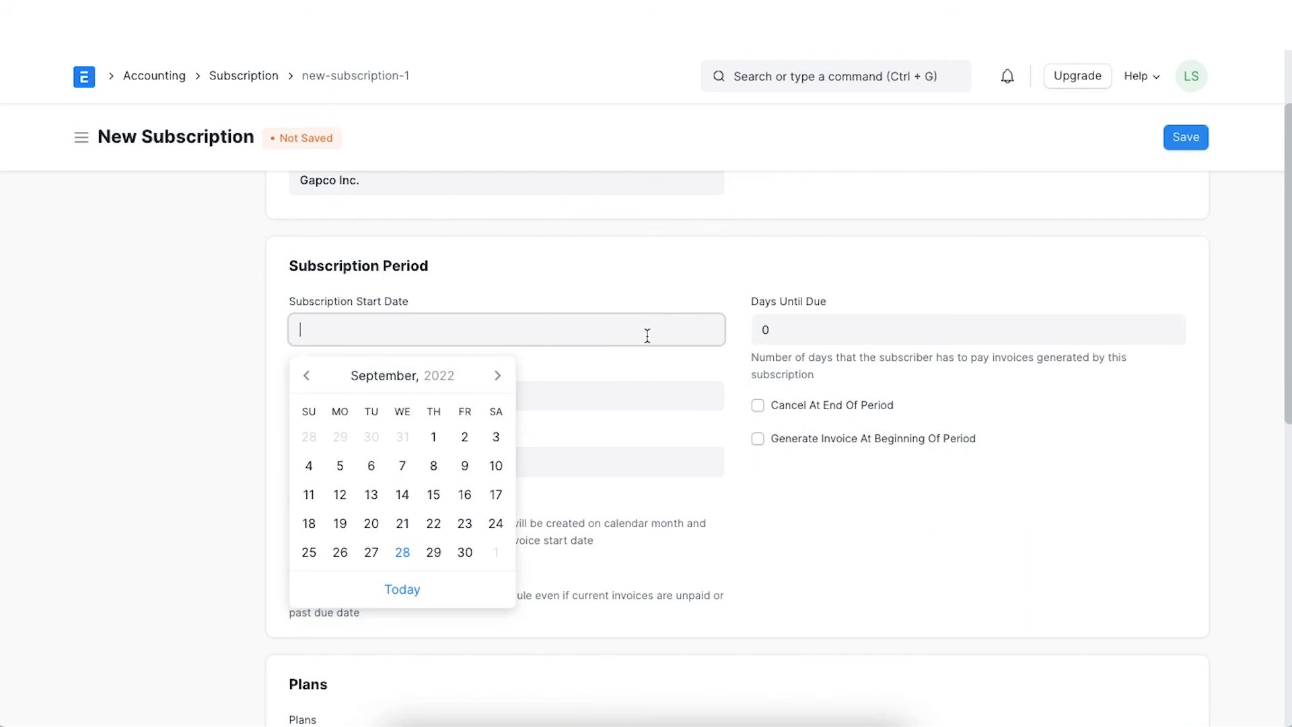
click(306, 376)
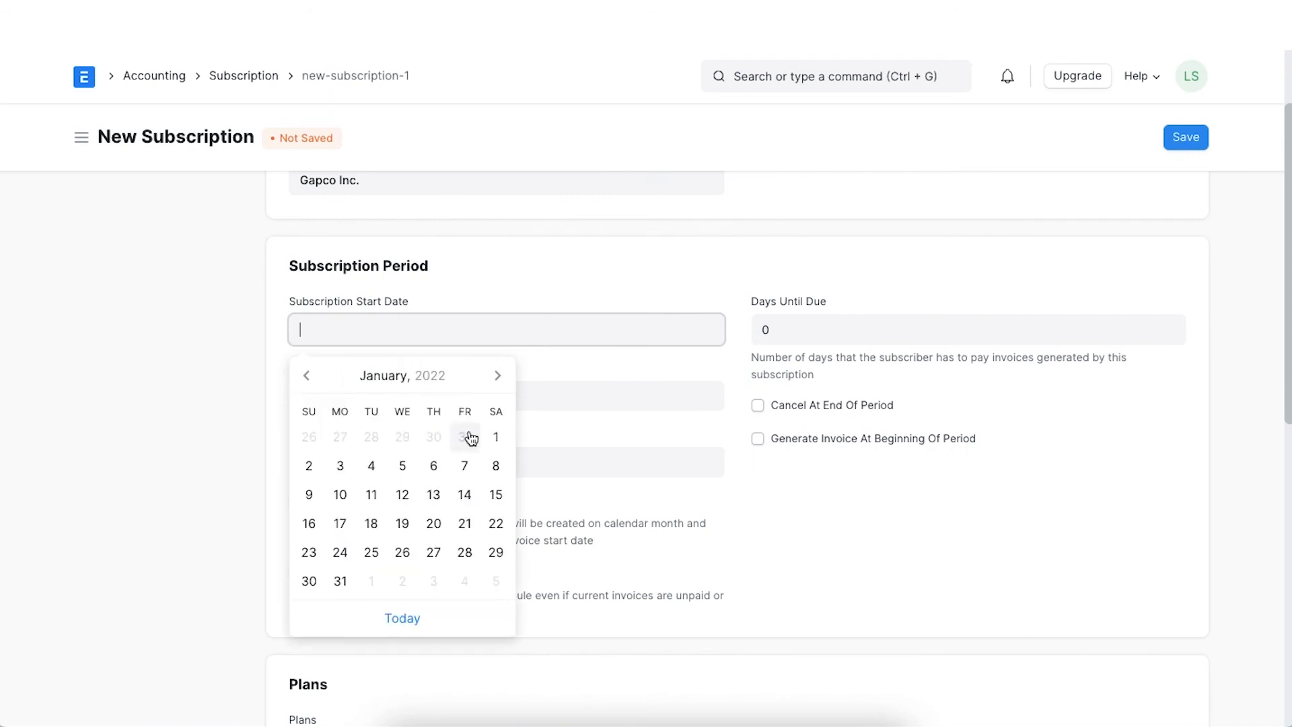
click(495, 436)
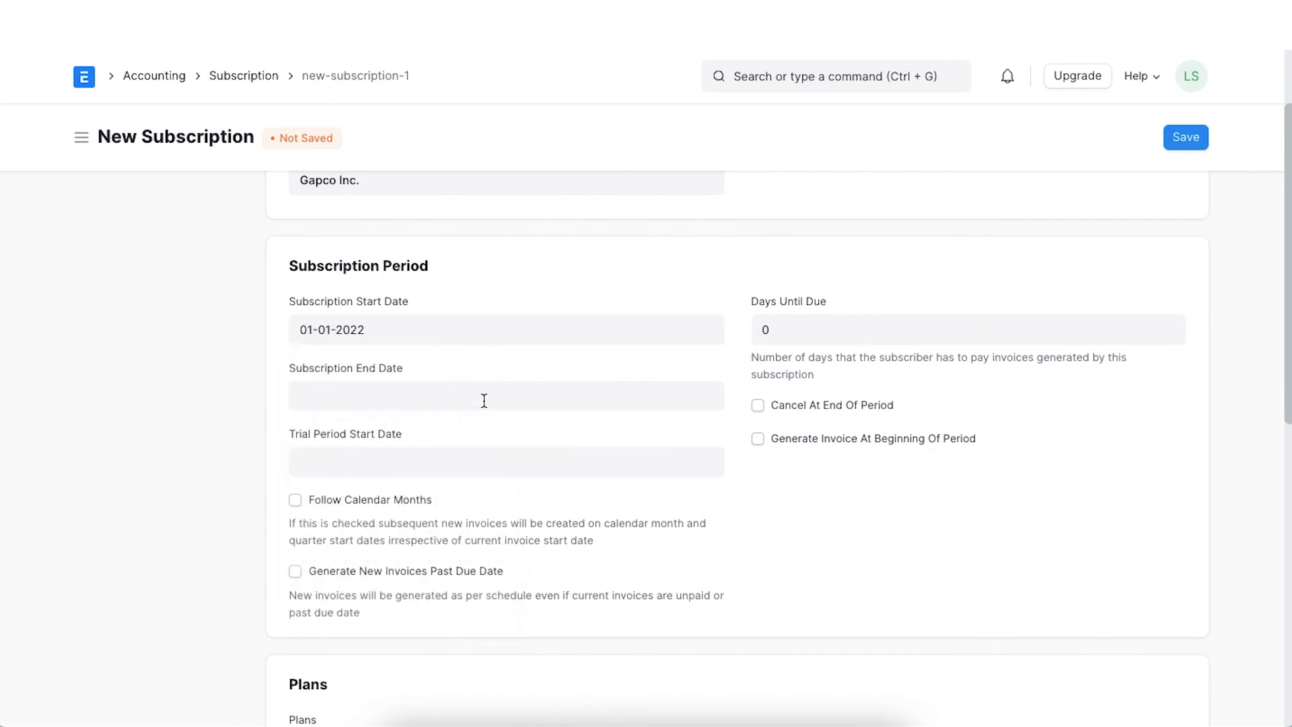
click(506, 395)
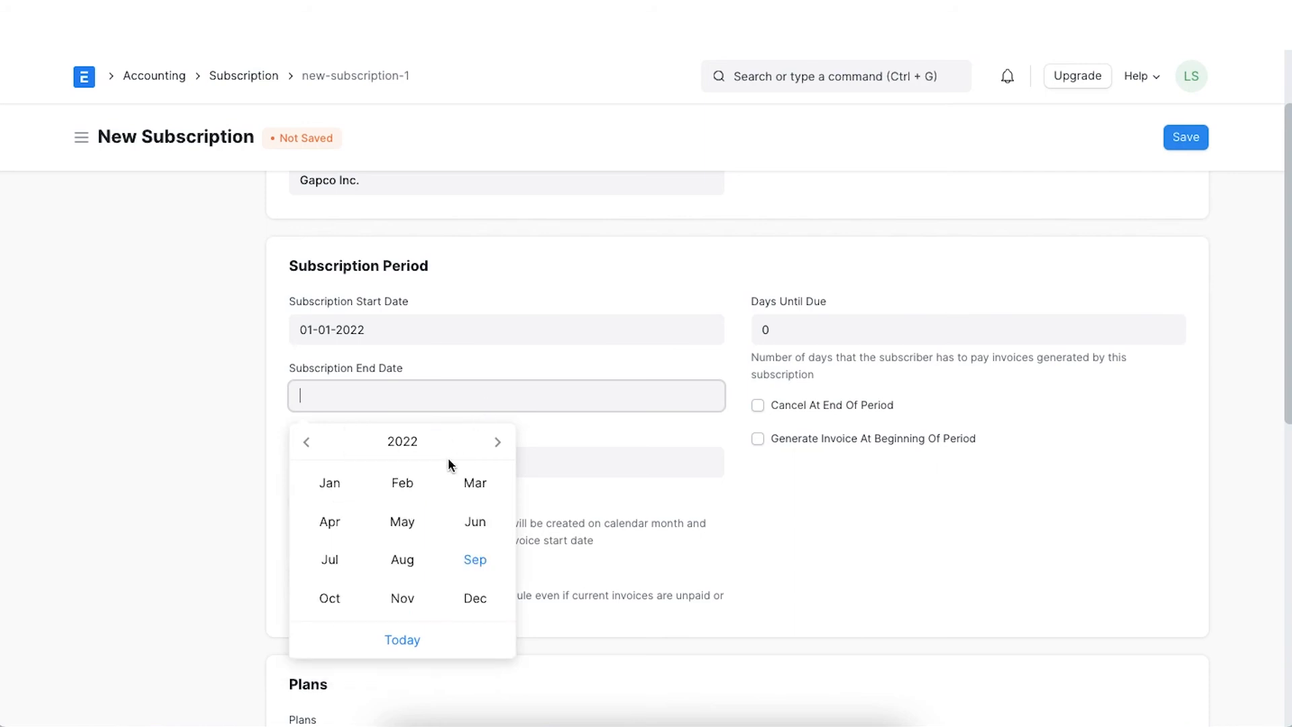
click(475, 597)
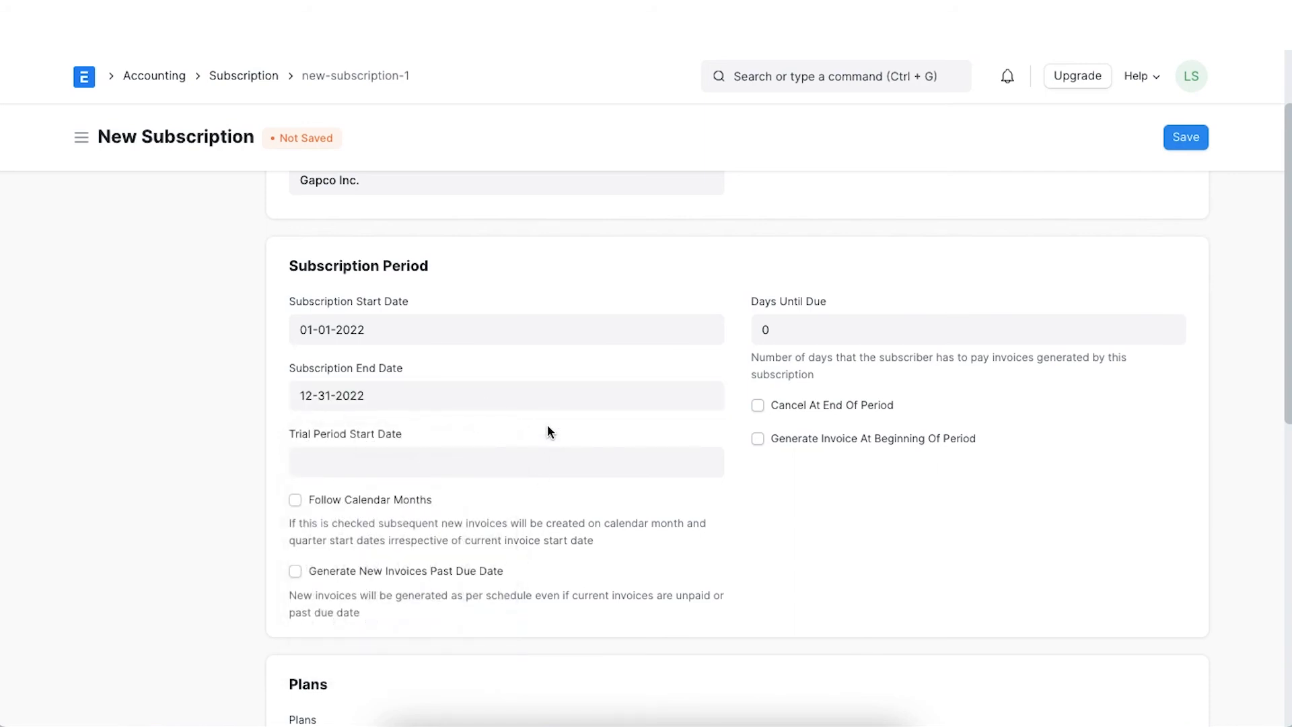
mouse_move(335, 443)
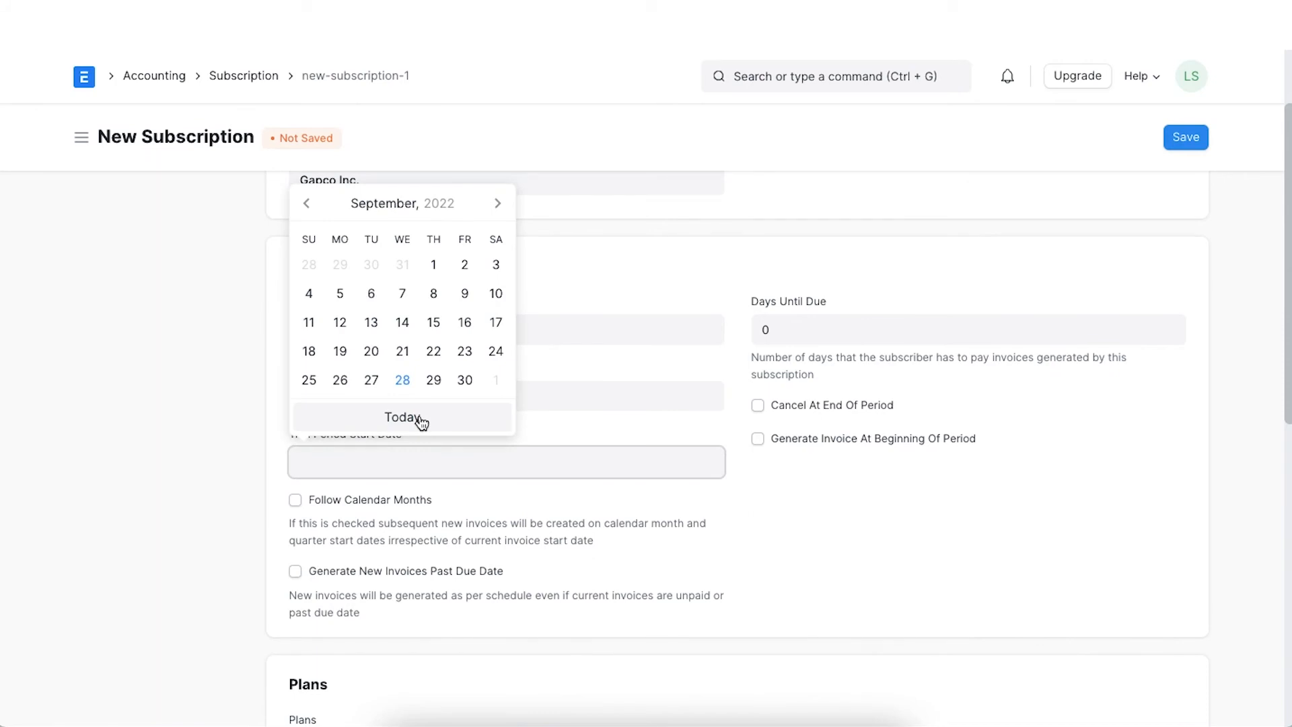
click(402, 417)
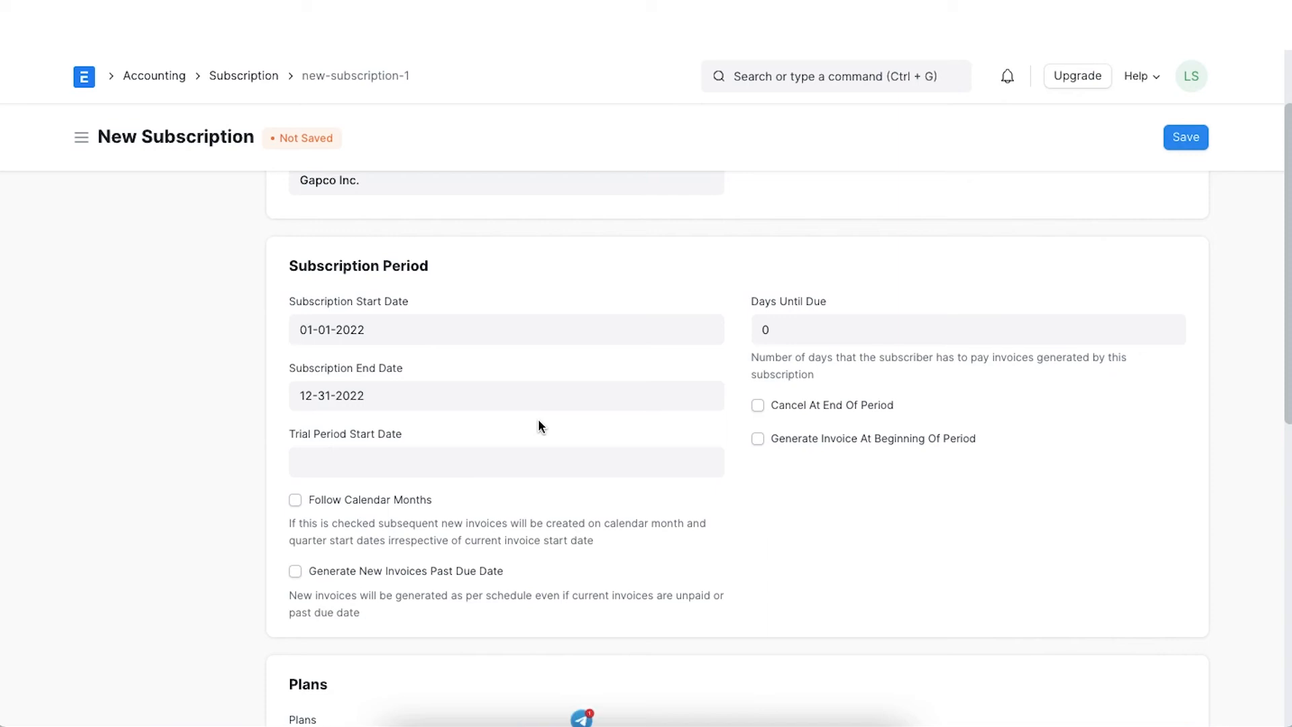
mouse_move(405, 488)
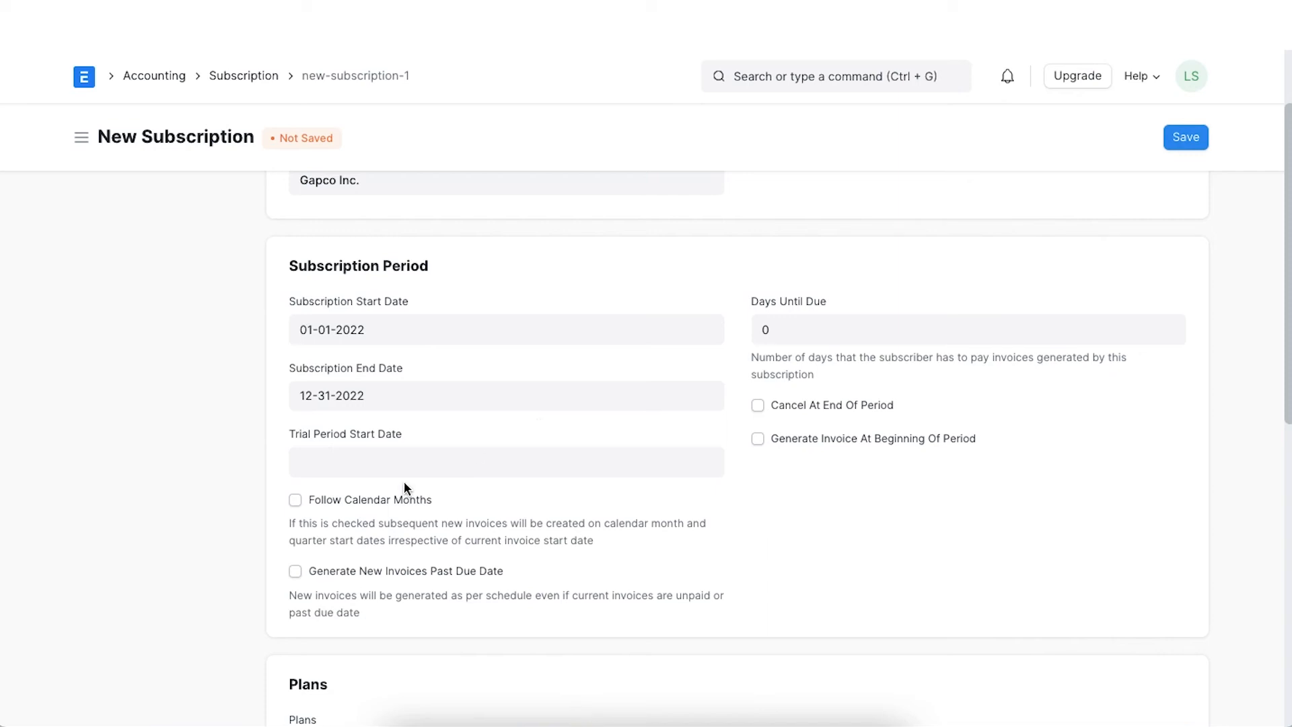
Enable Follow Calendar Months, set Days Until Due to 7, leave Cancel At End Of Period off
click(294, 500)
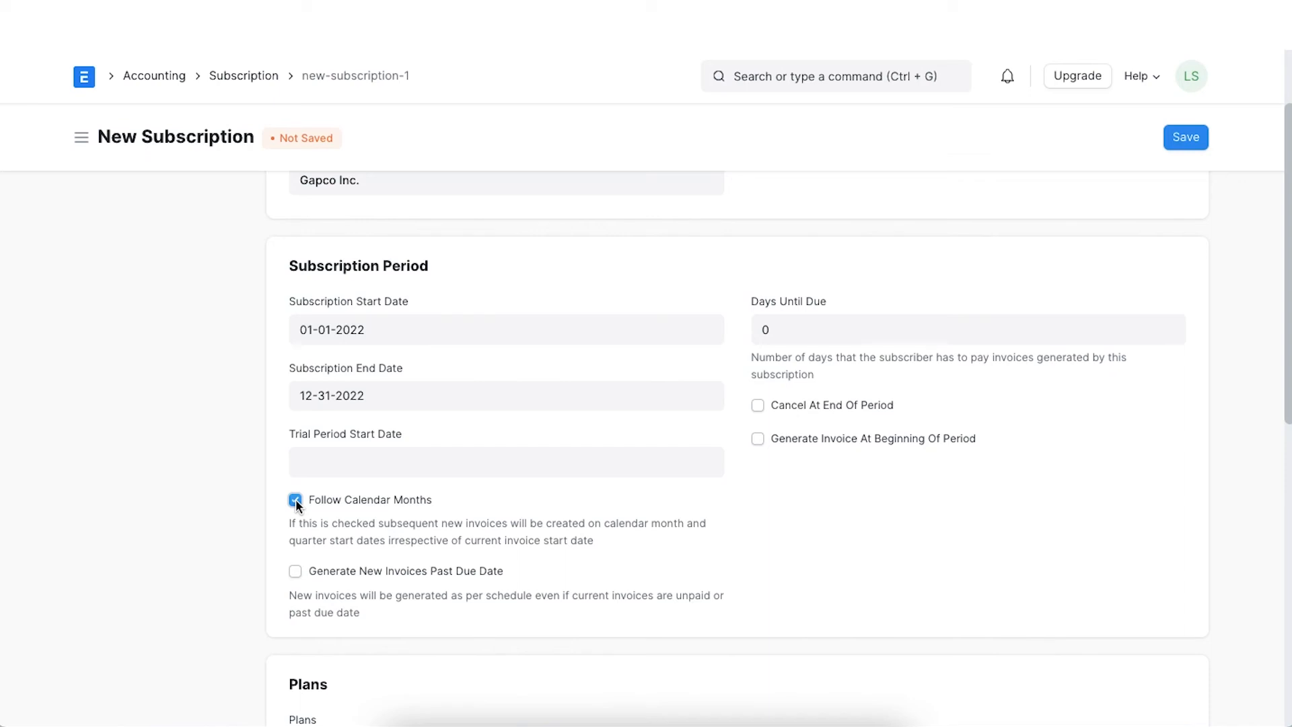
click(295, 499)
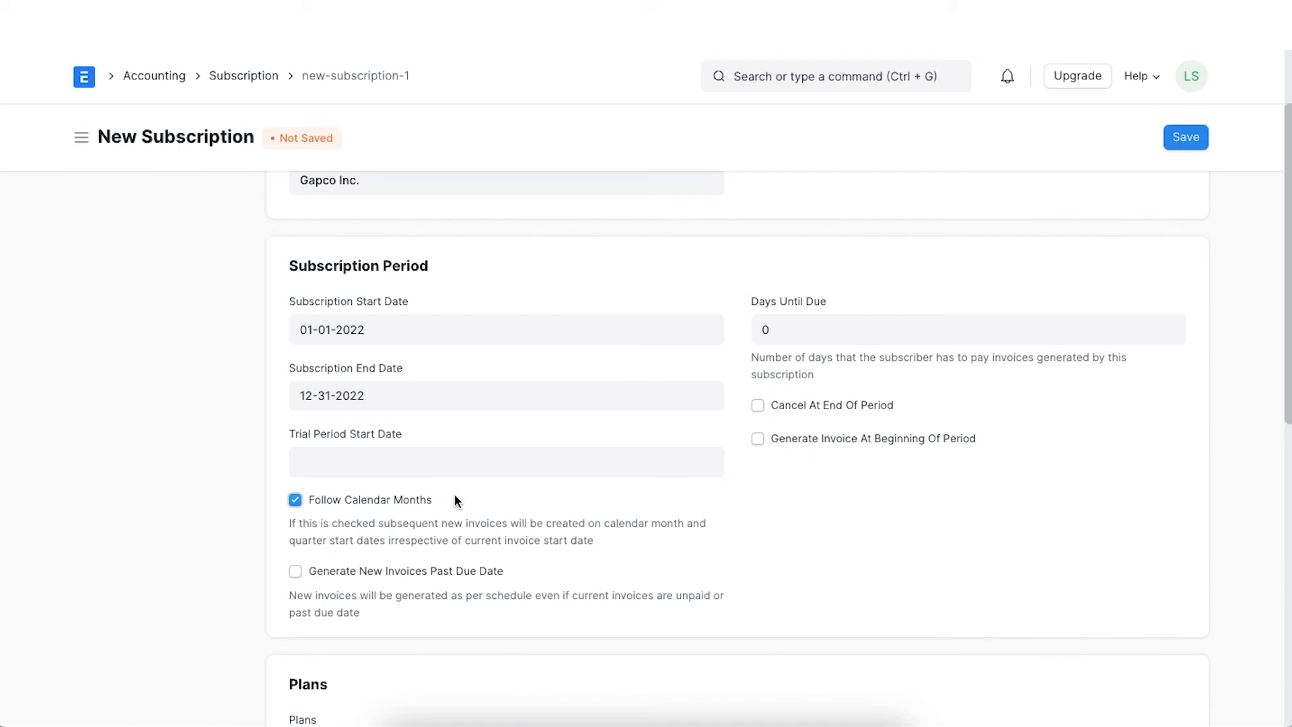
mouse_move(812, 637)
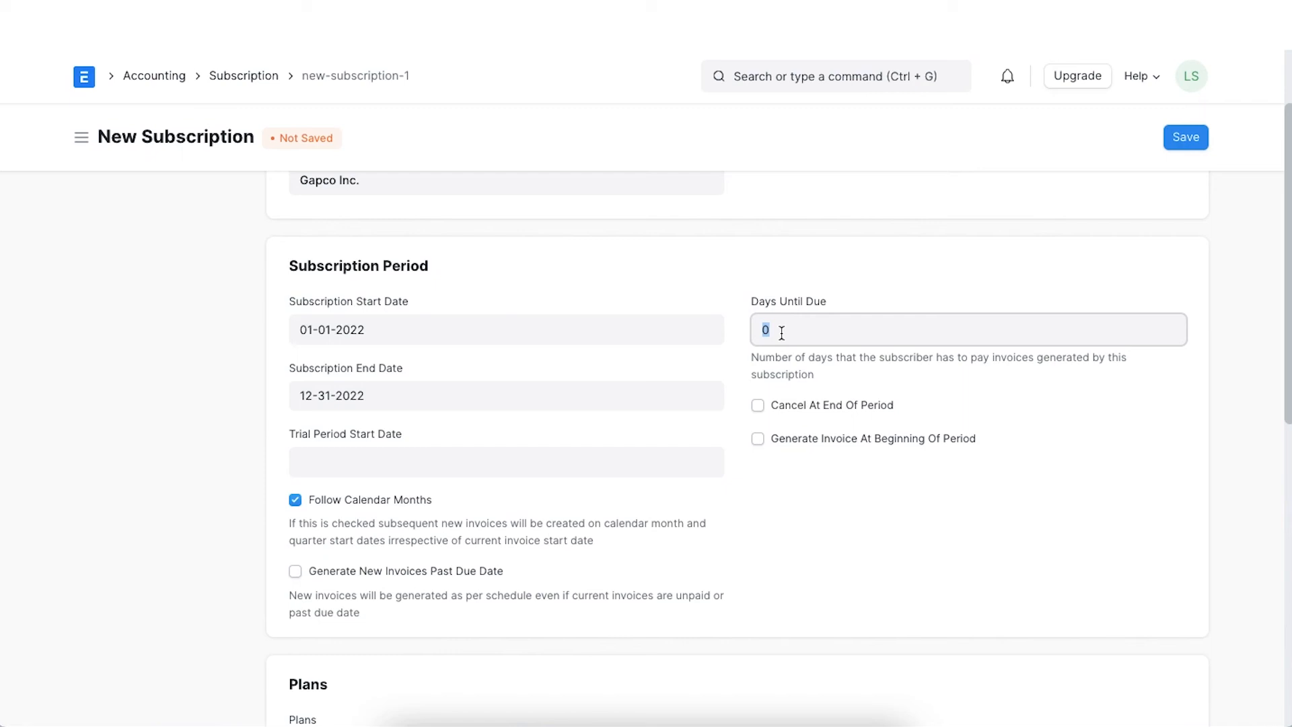
text(7)
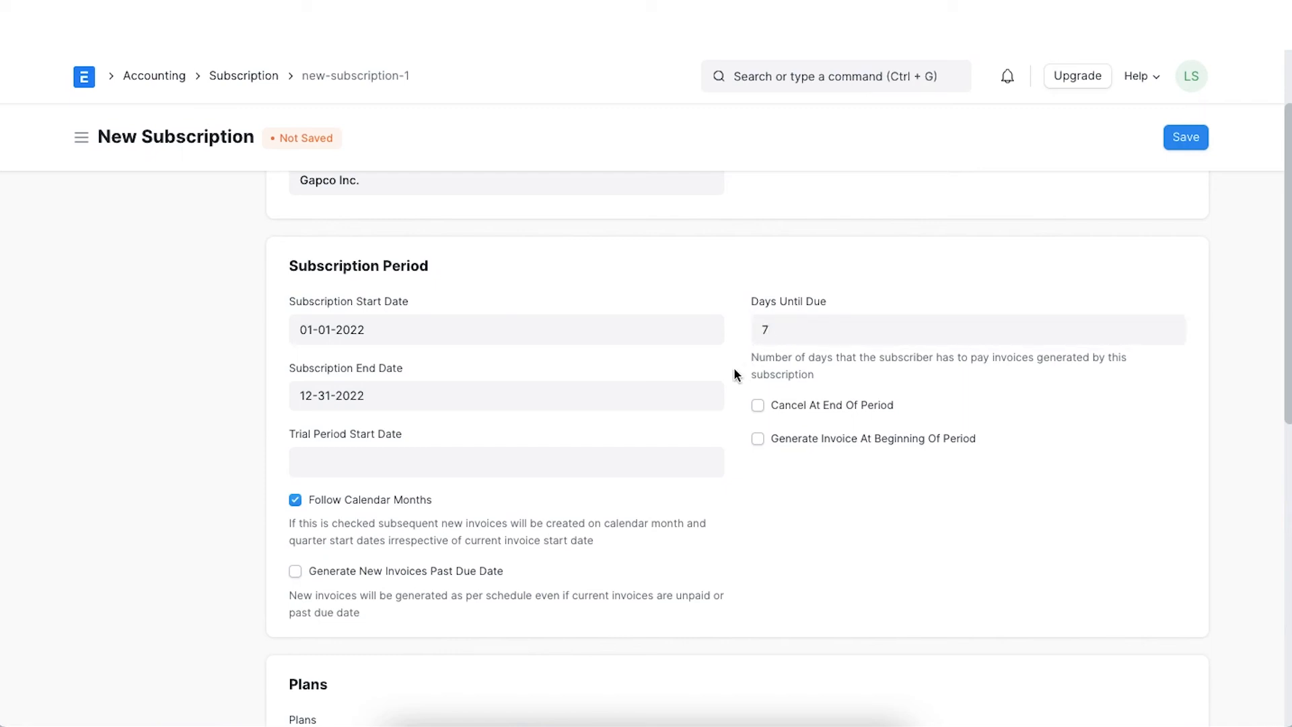
mouse_move(760, 420)
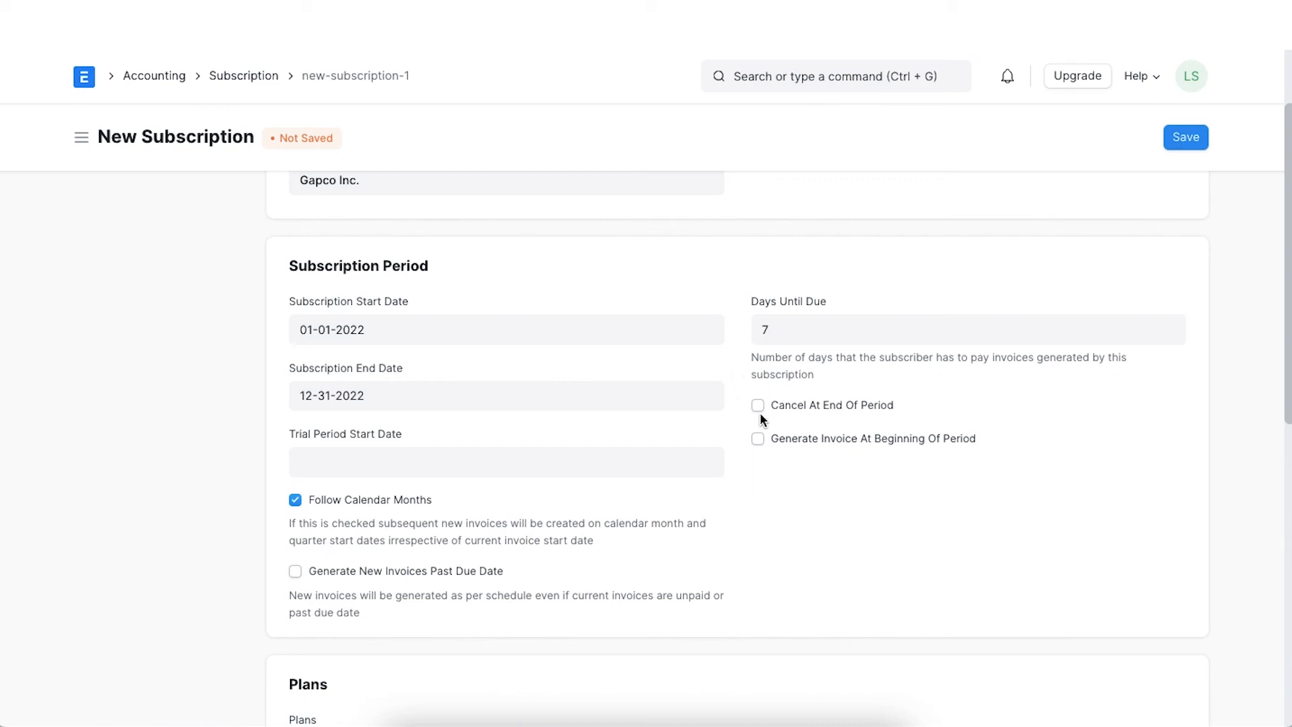
click(758, 405)
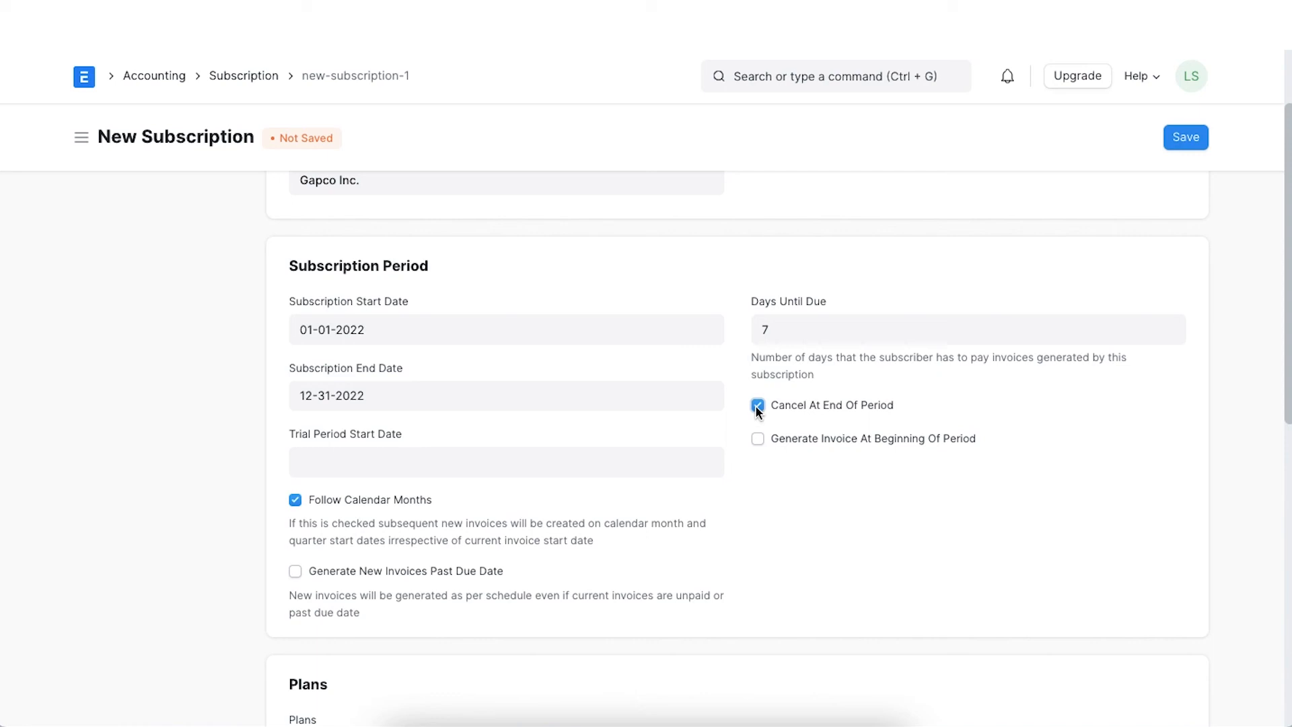
click(757, 405)
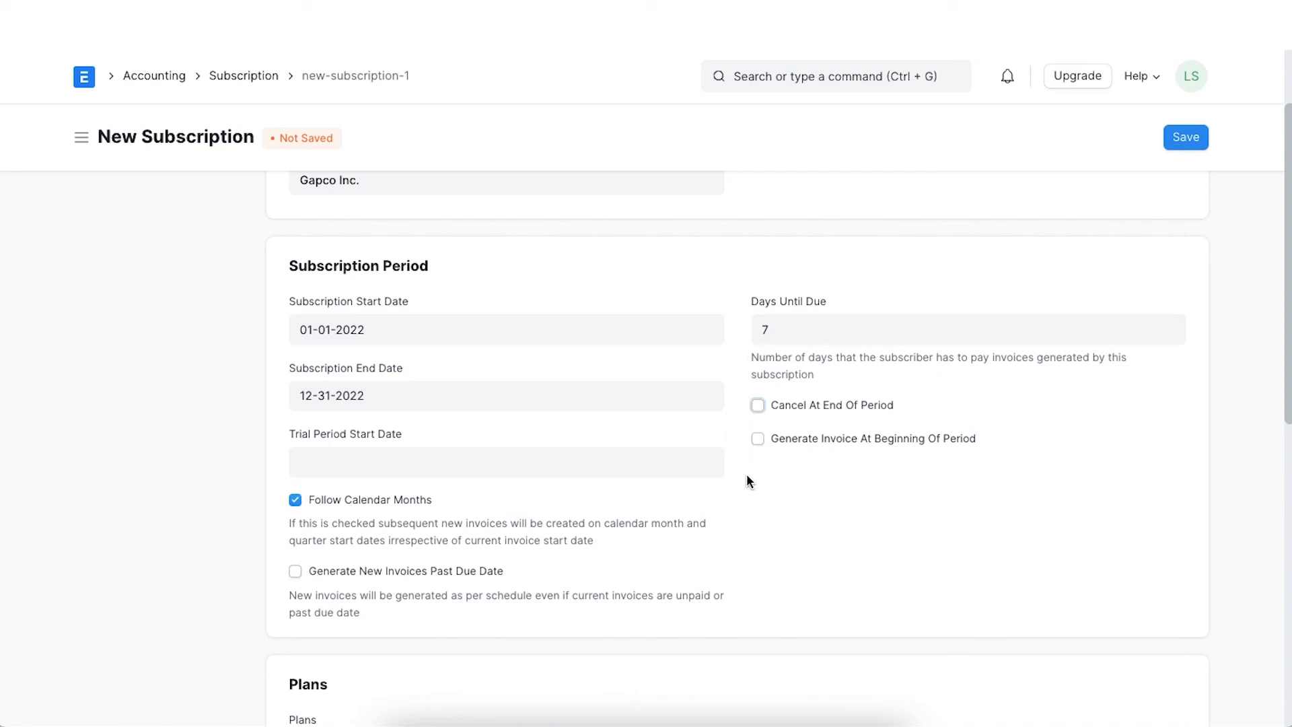
Pick Office Rent Plan for row 1 of the Plans table with quantity 1
scroll(down, 3)
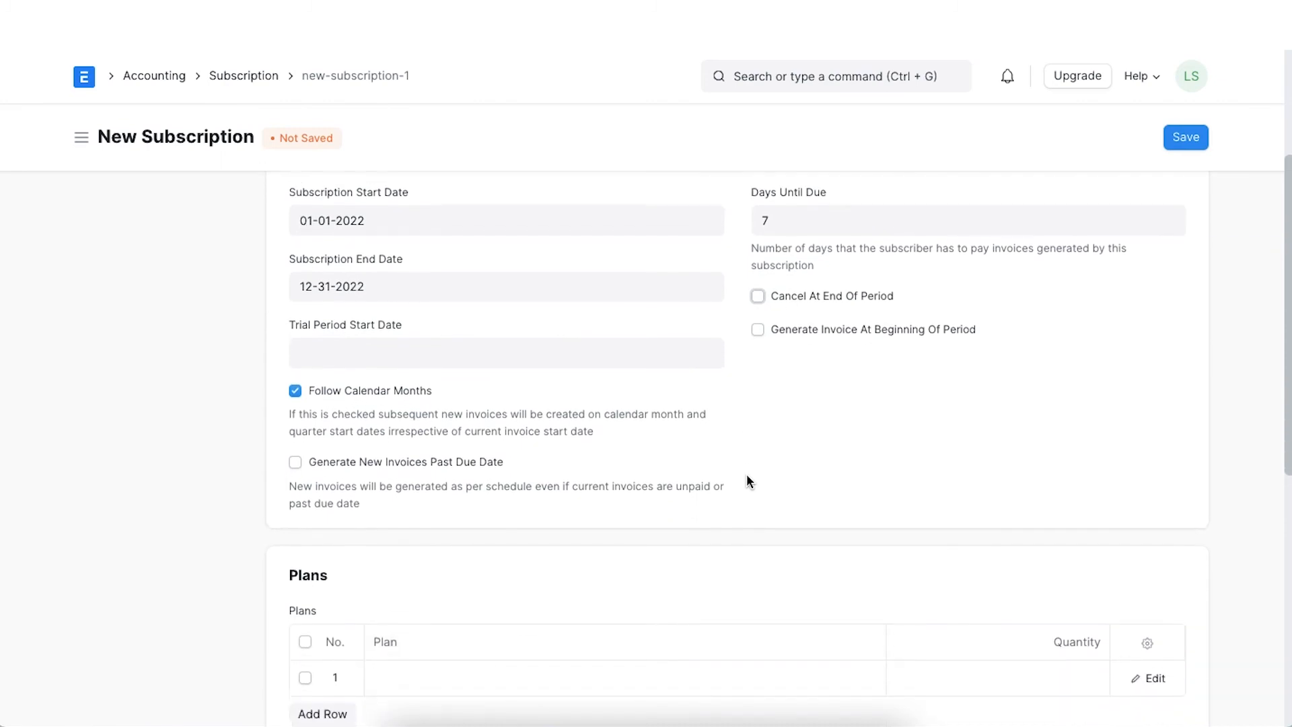
scroll(down, 3)
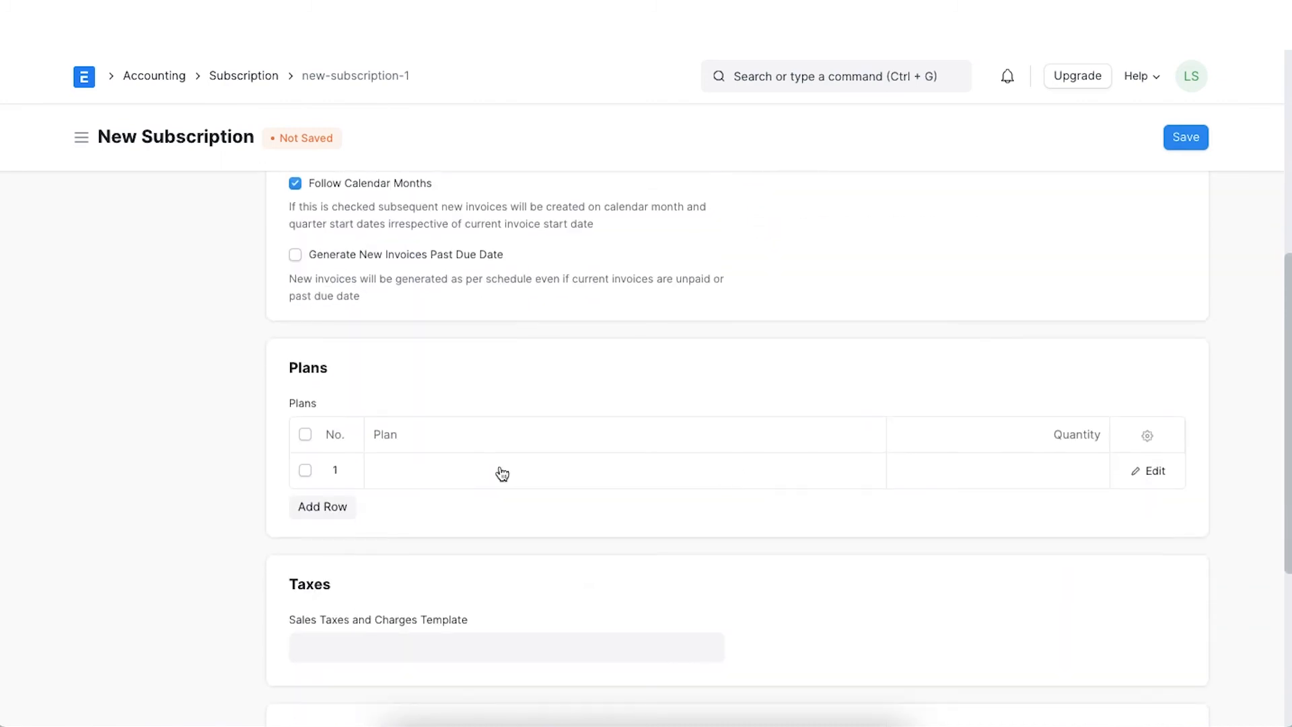
click(502, 471)
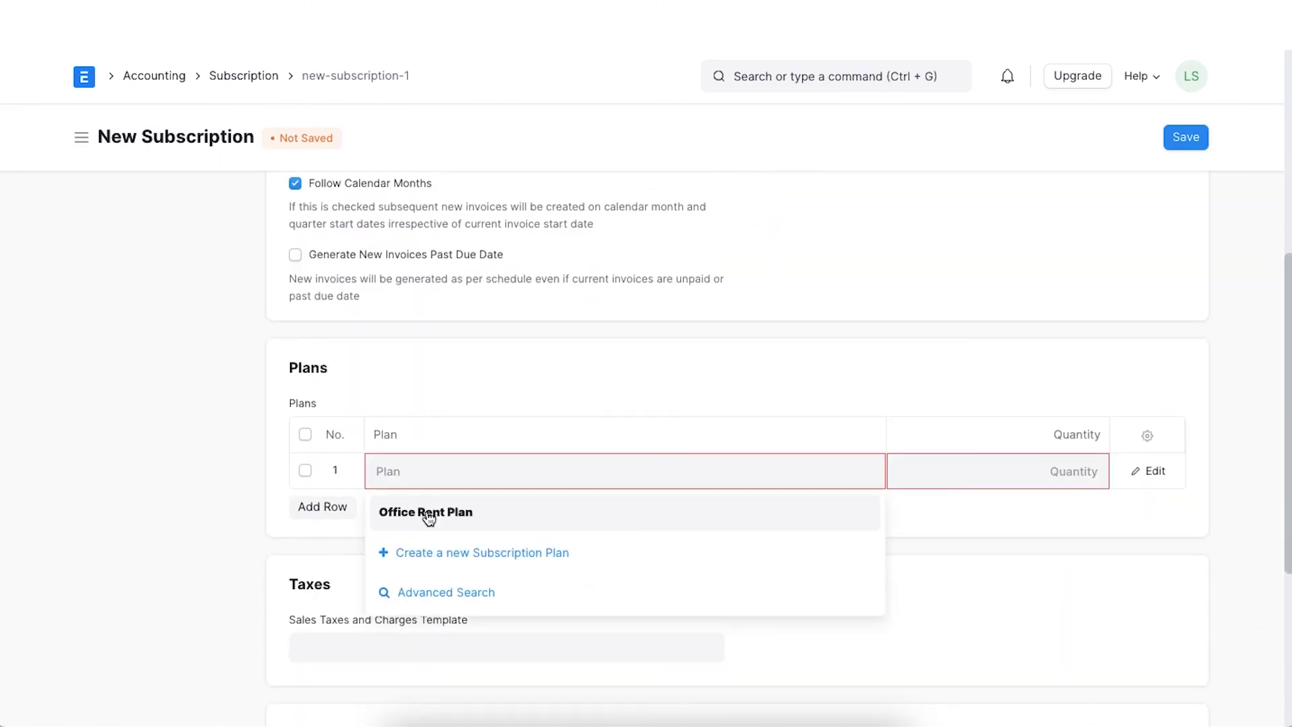
click(426, 511)
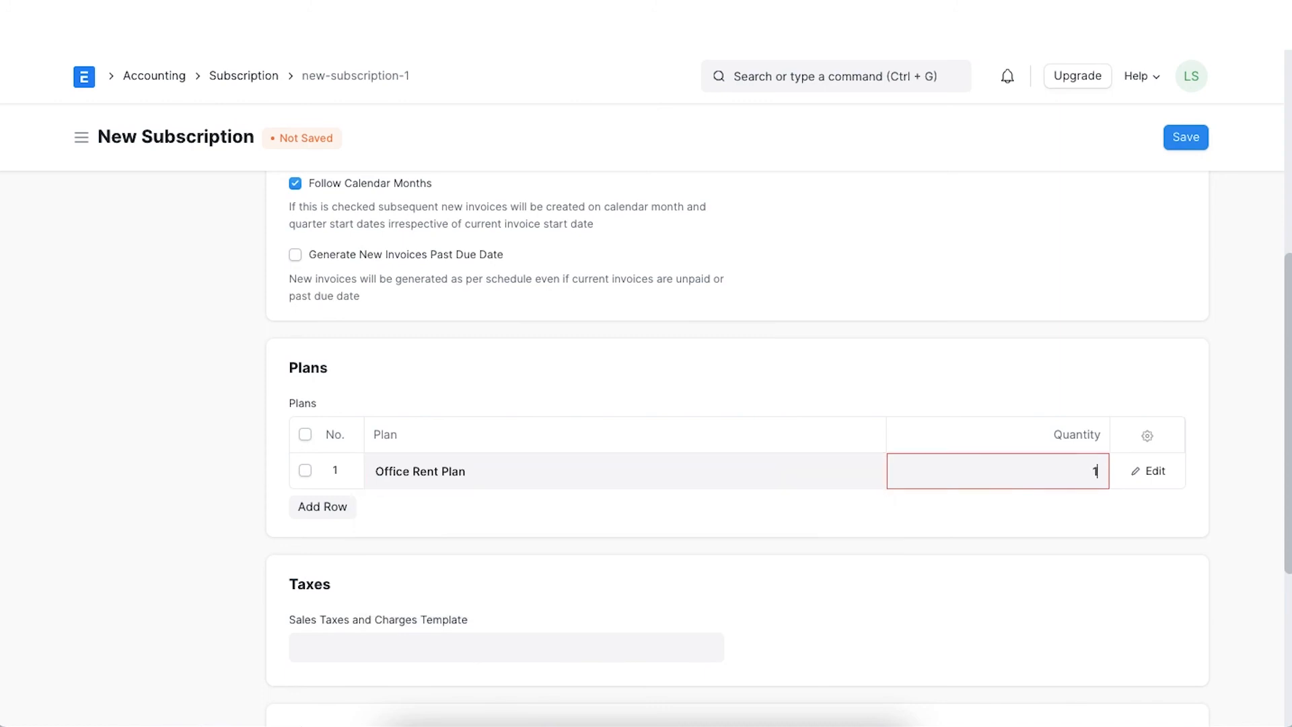
scroll(down, 3)
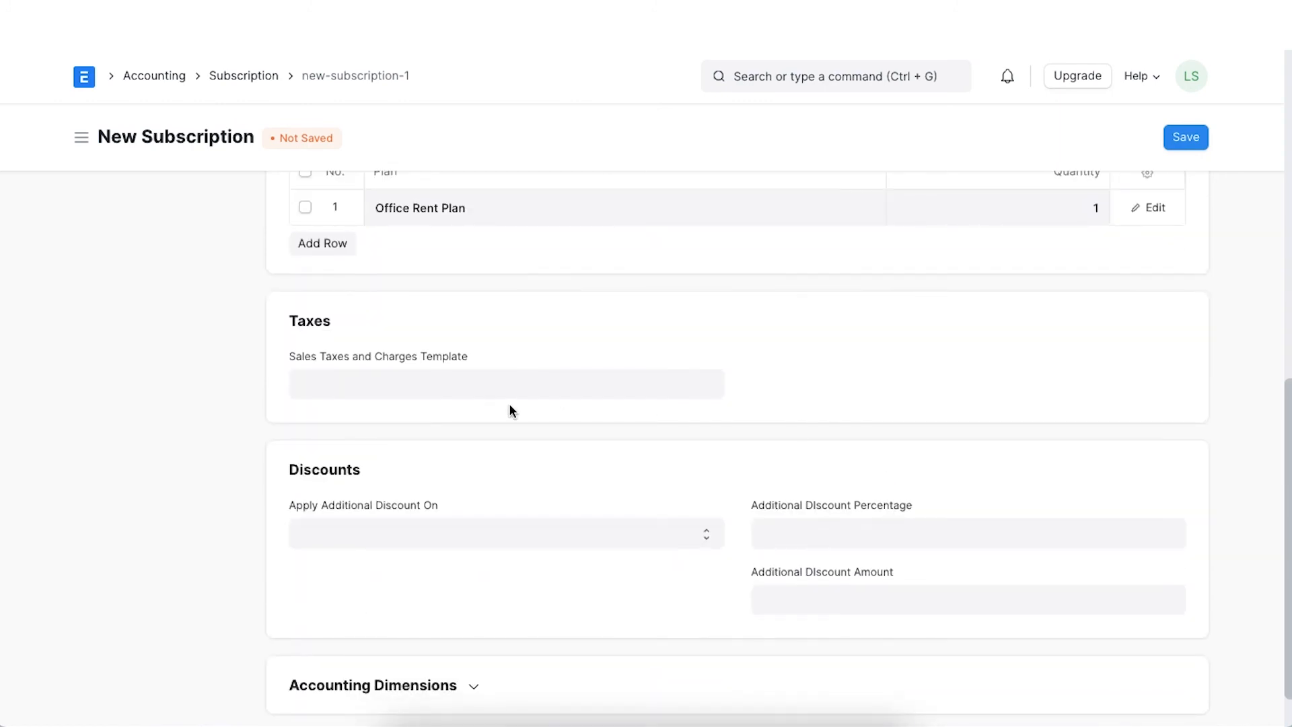
Apply a 10% additional discount on Grand Total, briefly viewing Accounting Dimensions
scroll(down, 3)
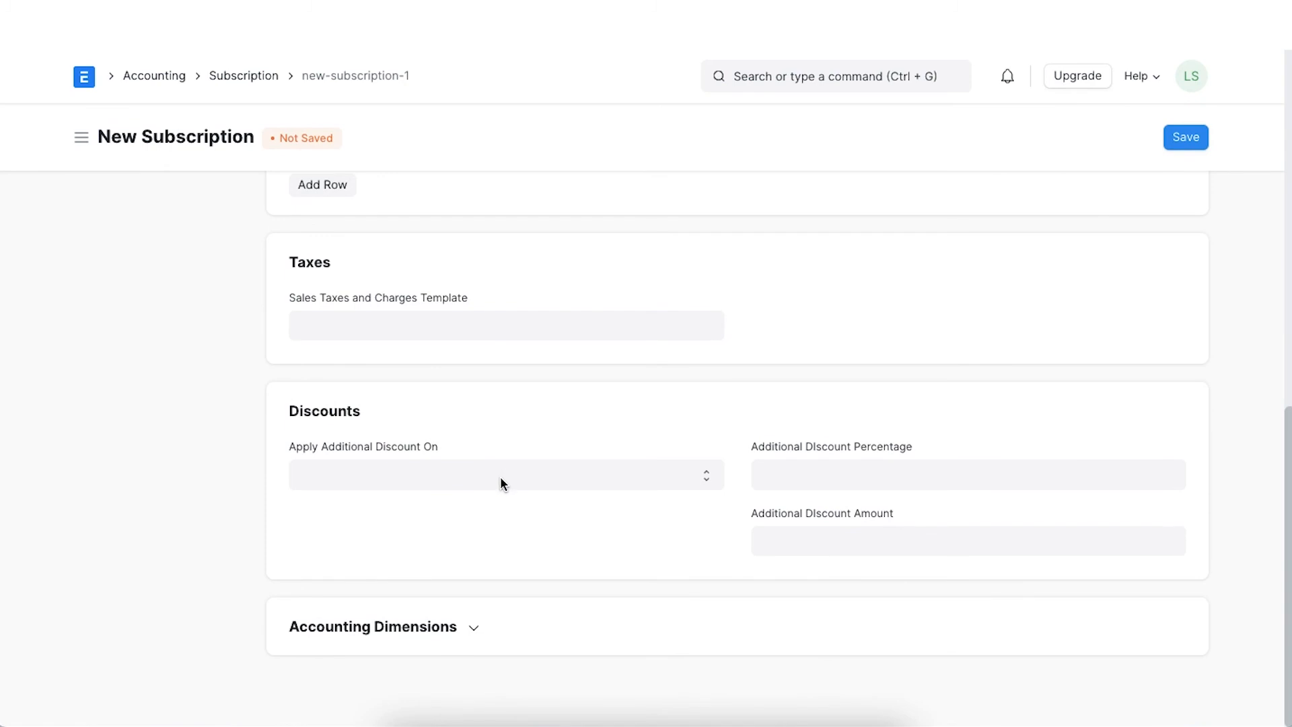
click(505, 473)
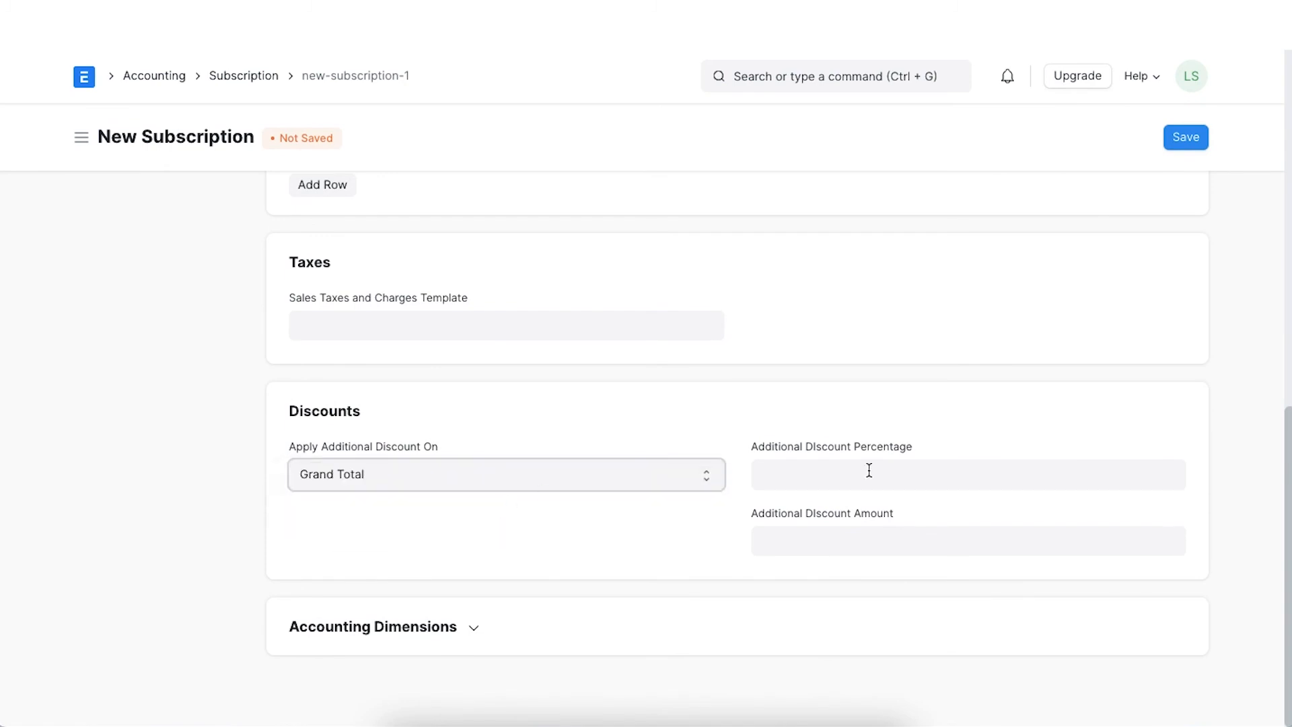
text(1)
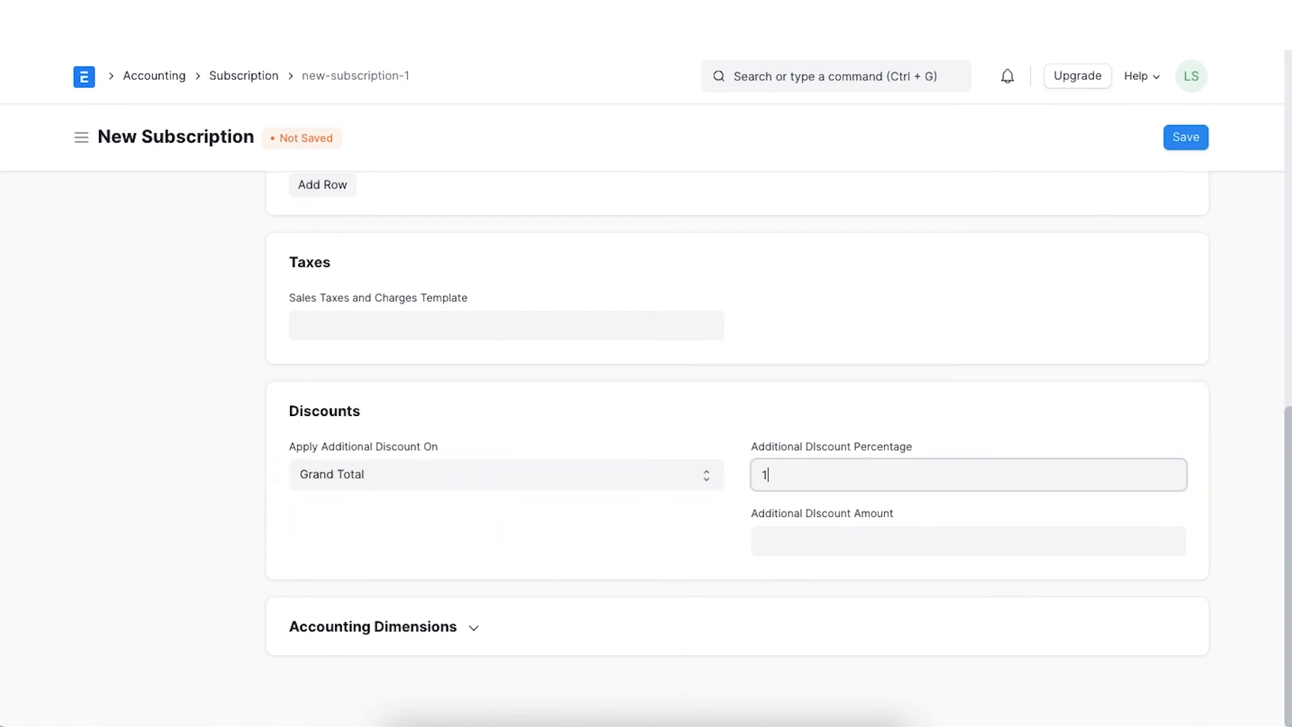
text(0.000)
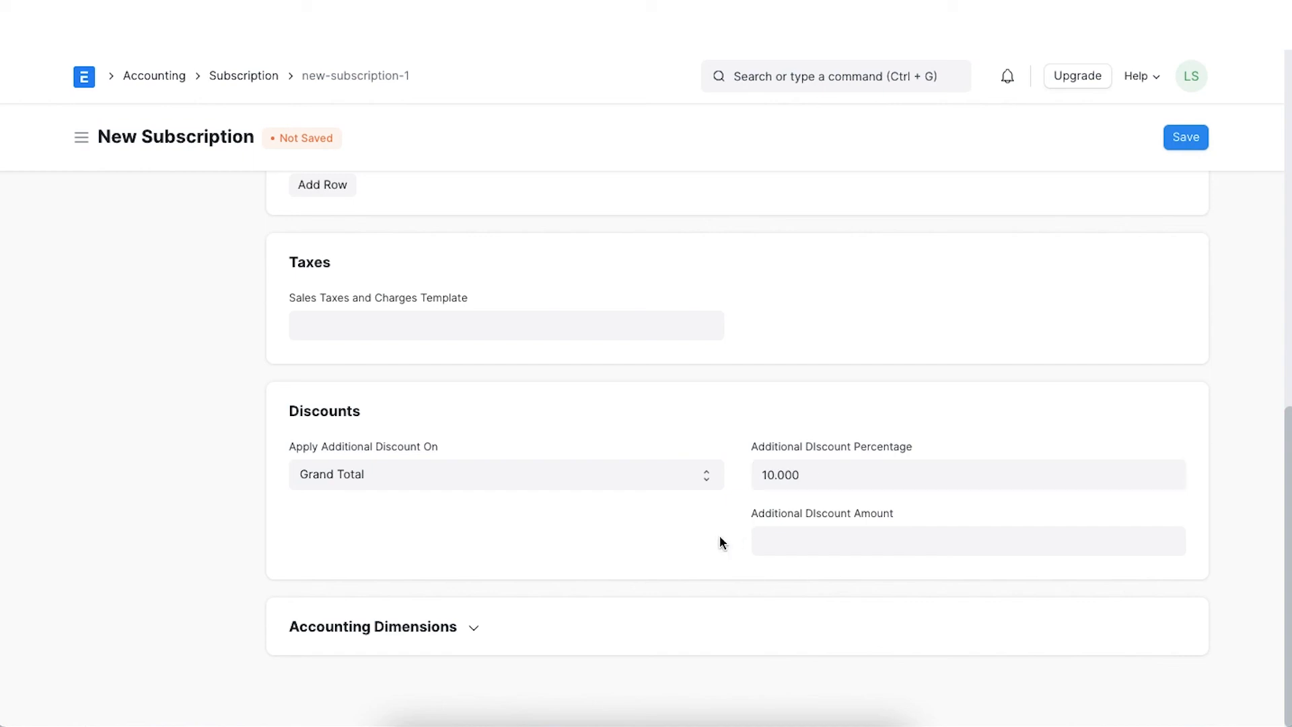
click(474, 626)
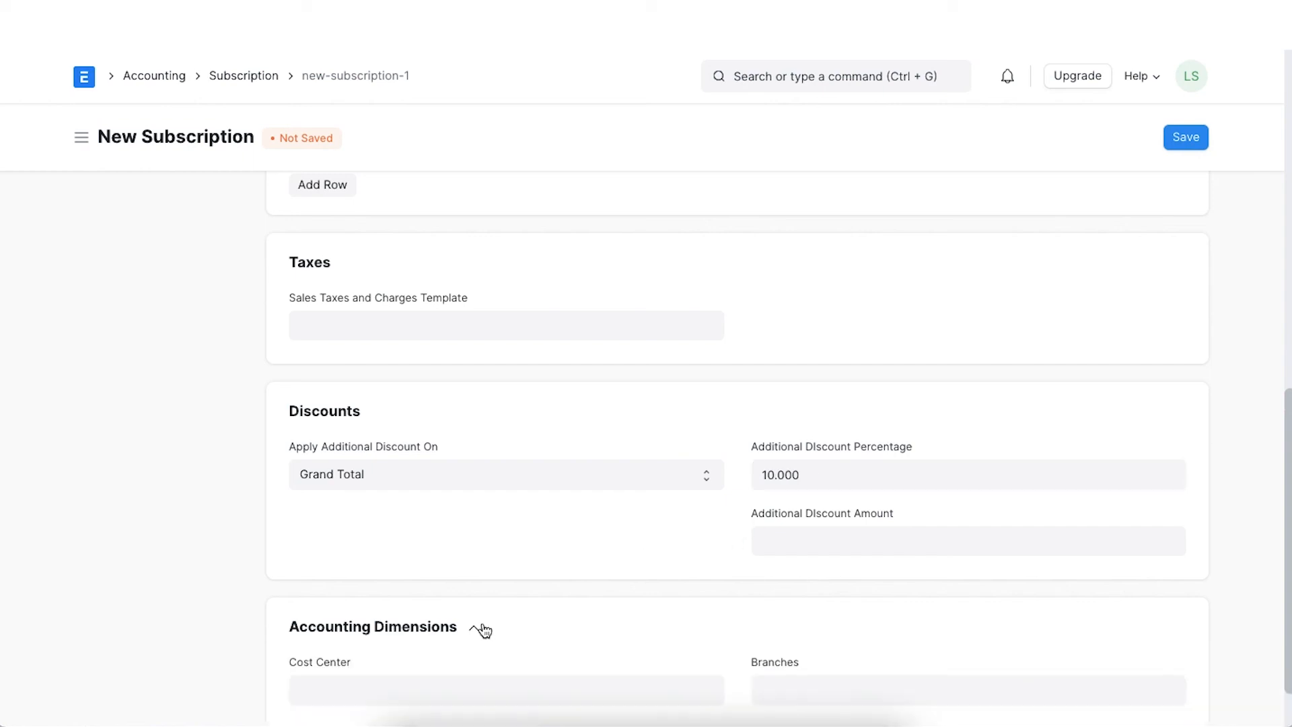
scroll(down, 3)
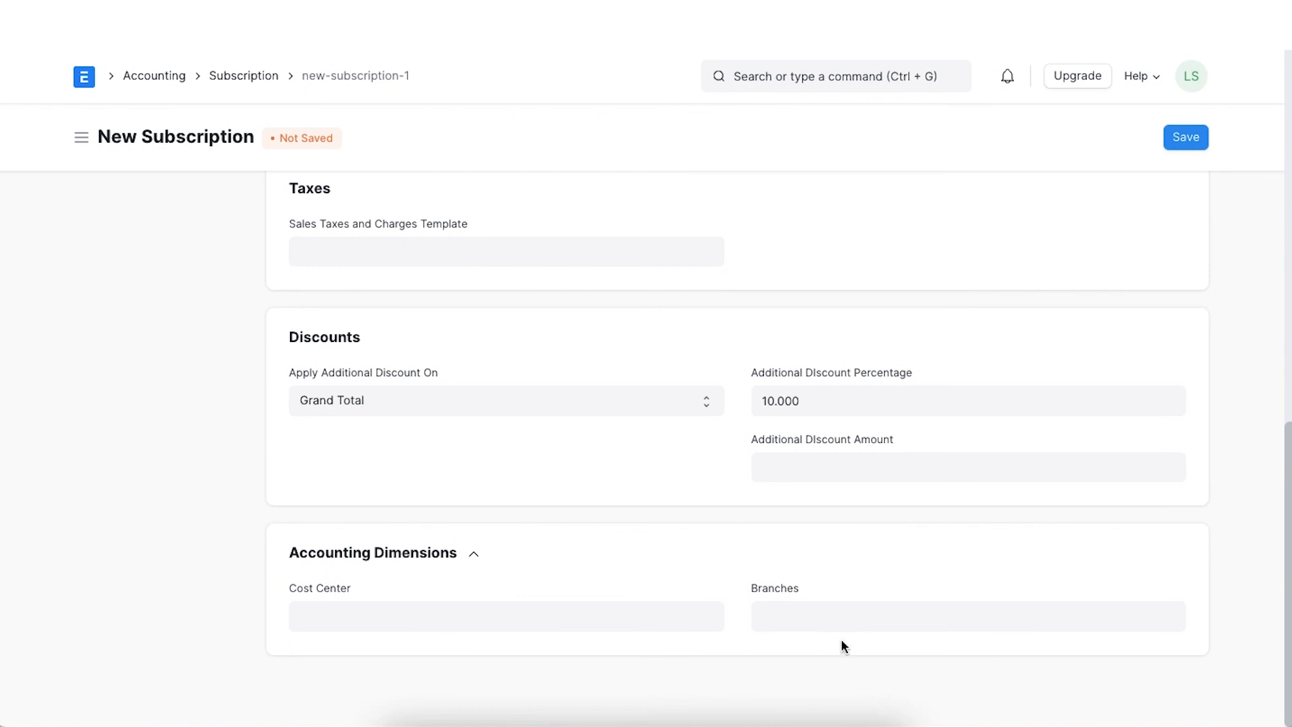
click(472, 553)
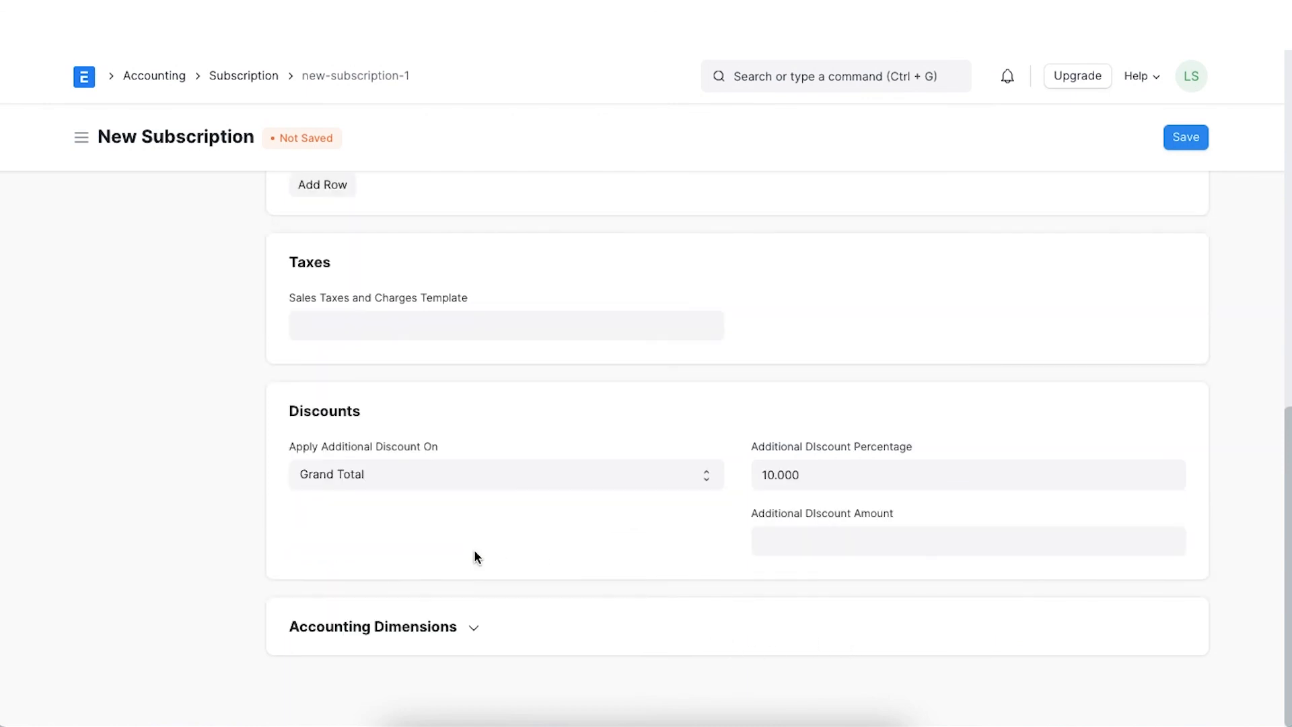
scroll(up, 3)
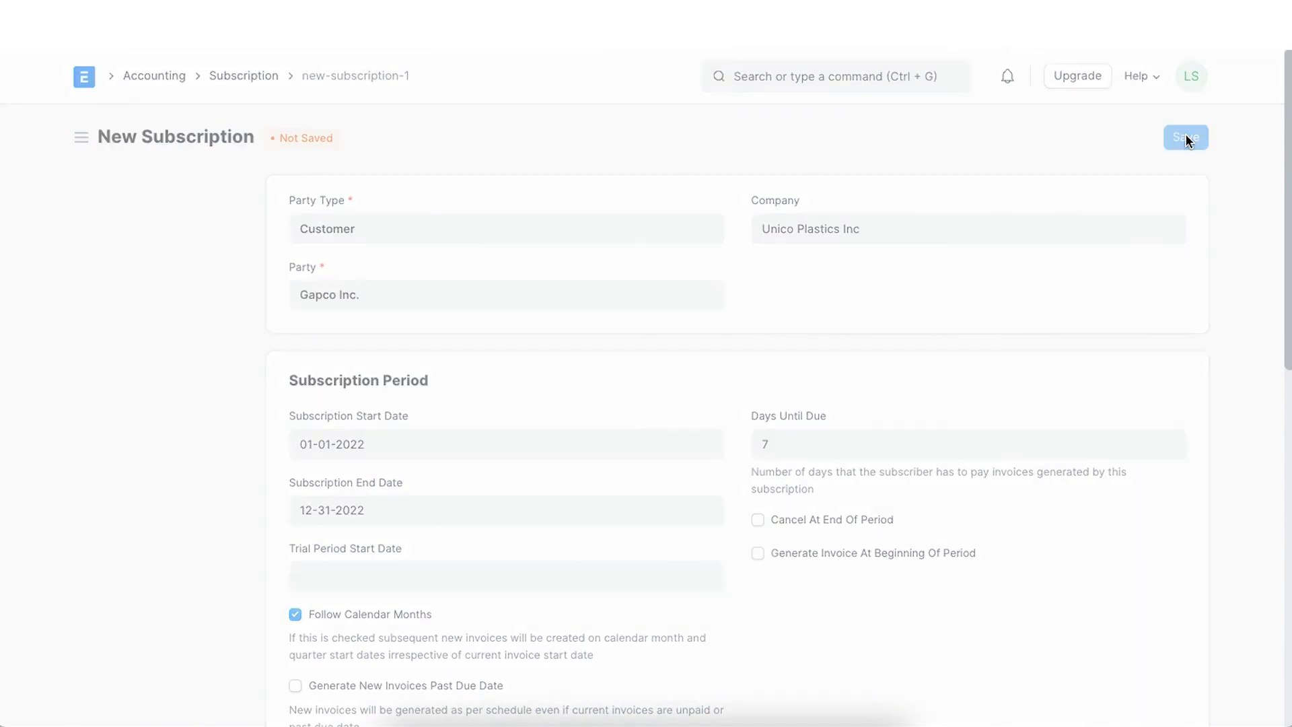
Save the subscription as active record ACC-SUB-2022-00001 for Gapco Inc., invoice period 01-01-2022 to 01-31-2022
click(1184, 138)
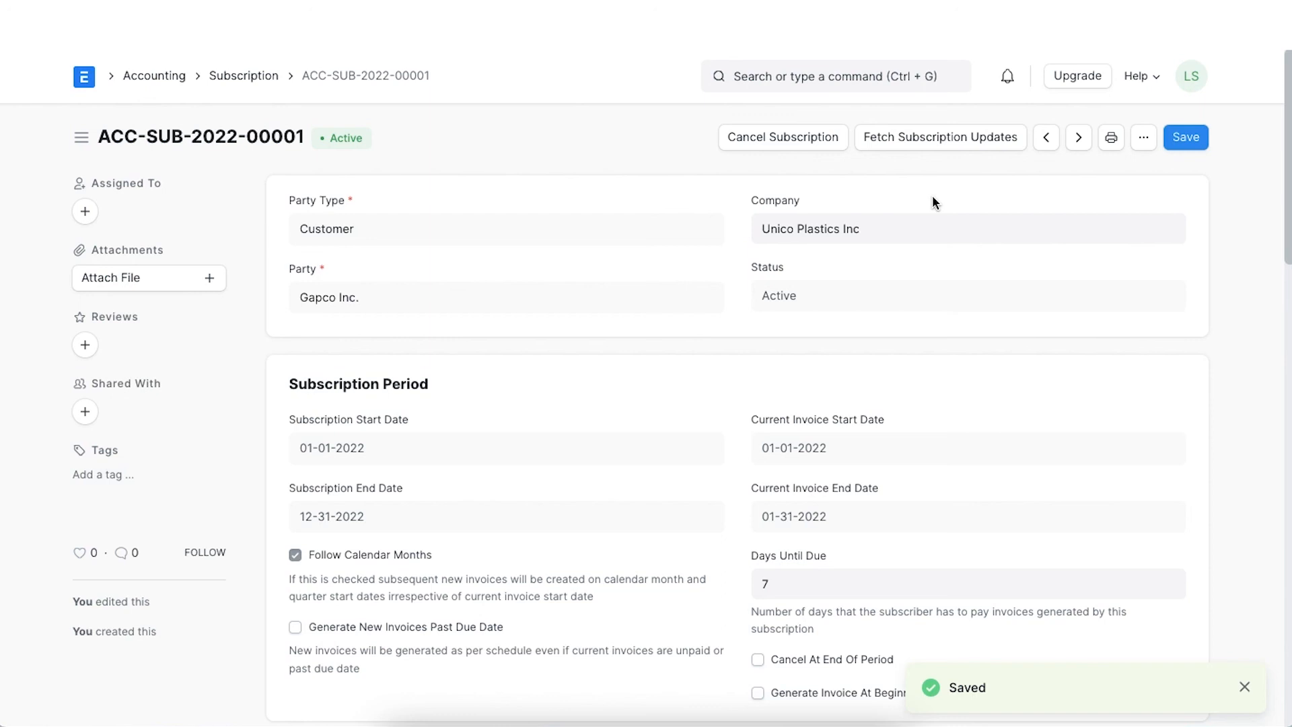
mouse_move(783, 175)
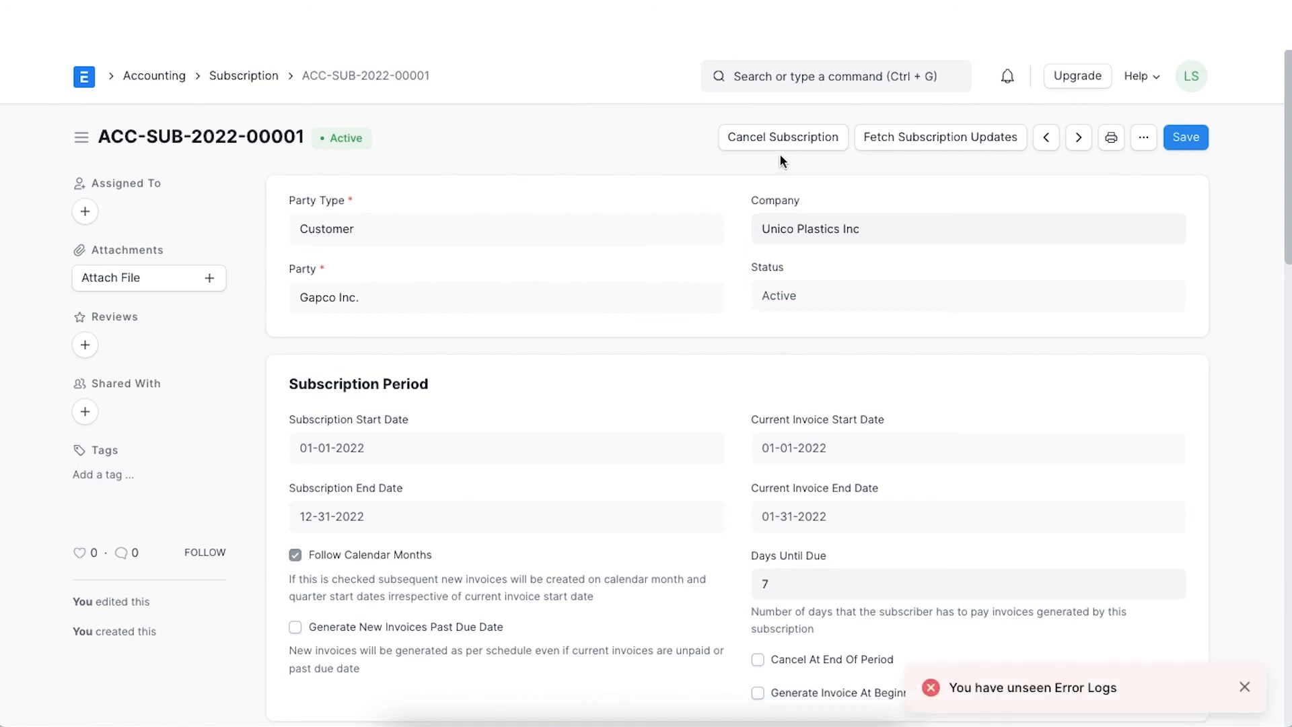
mouse_move(894, 192)
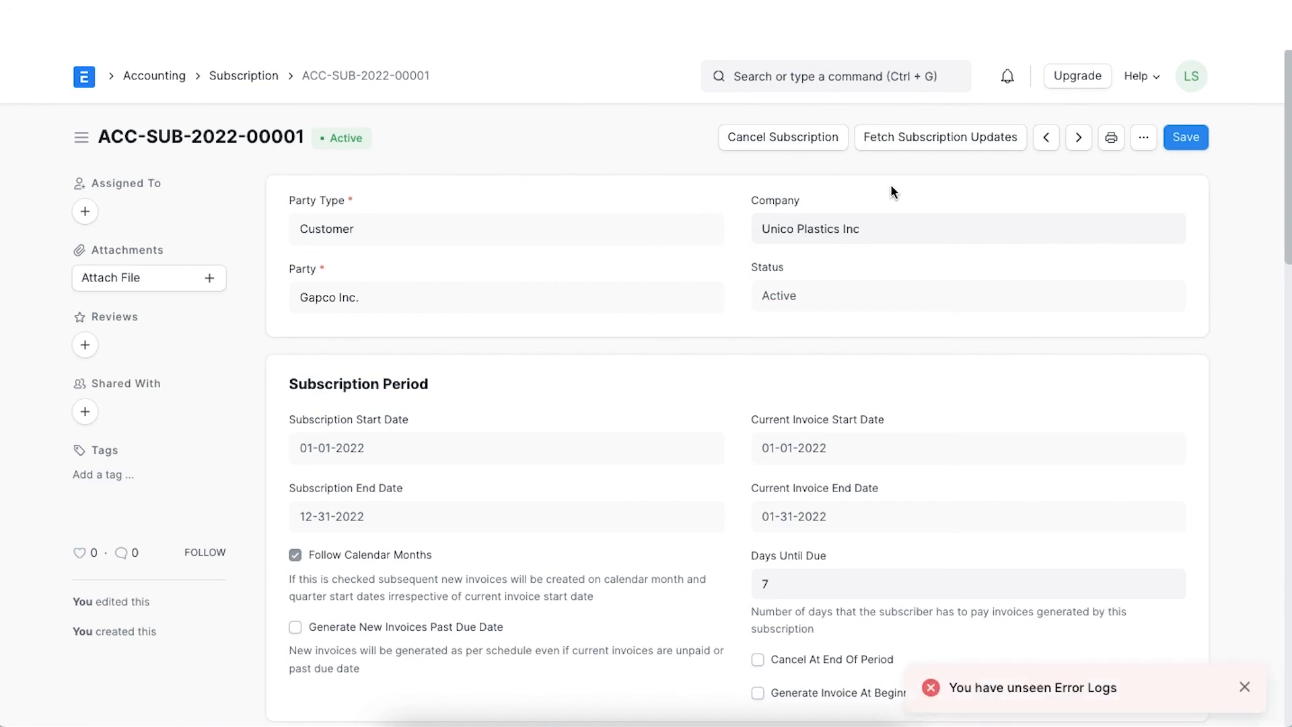
click(1184, 137)
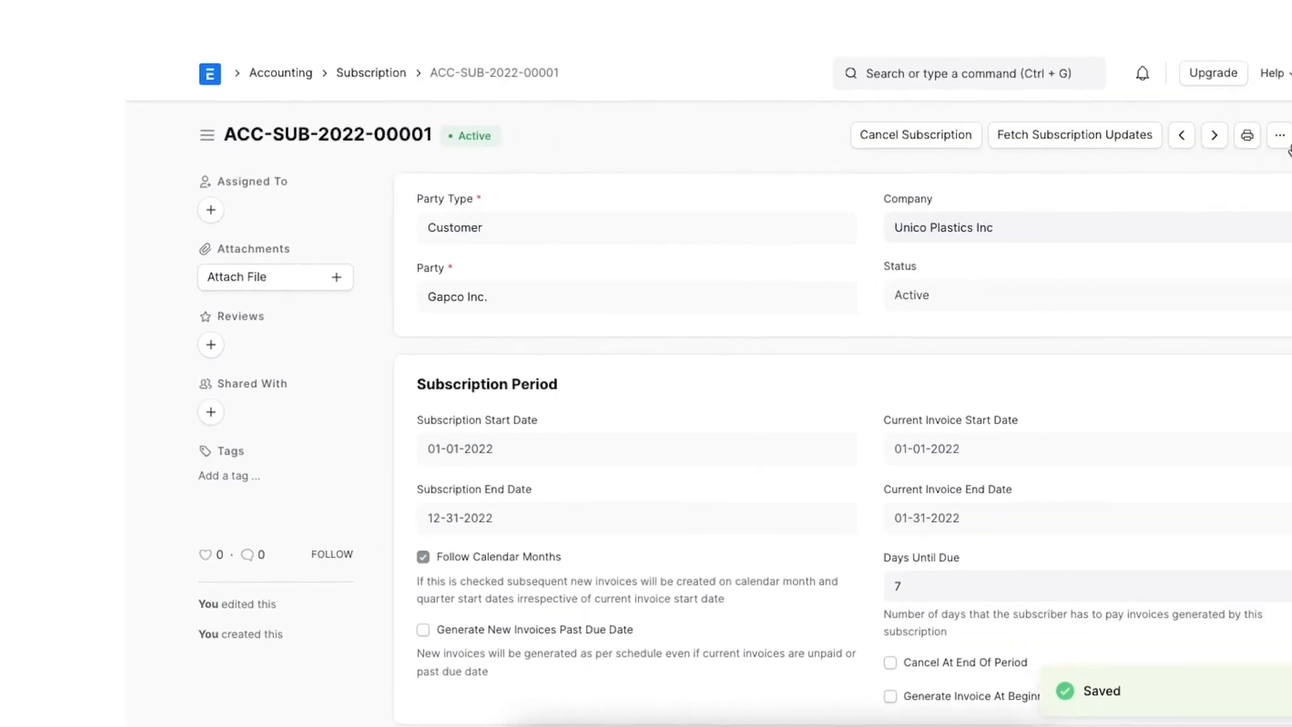